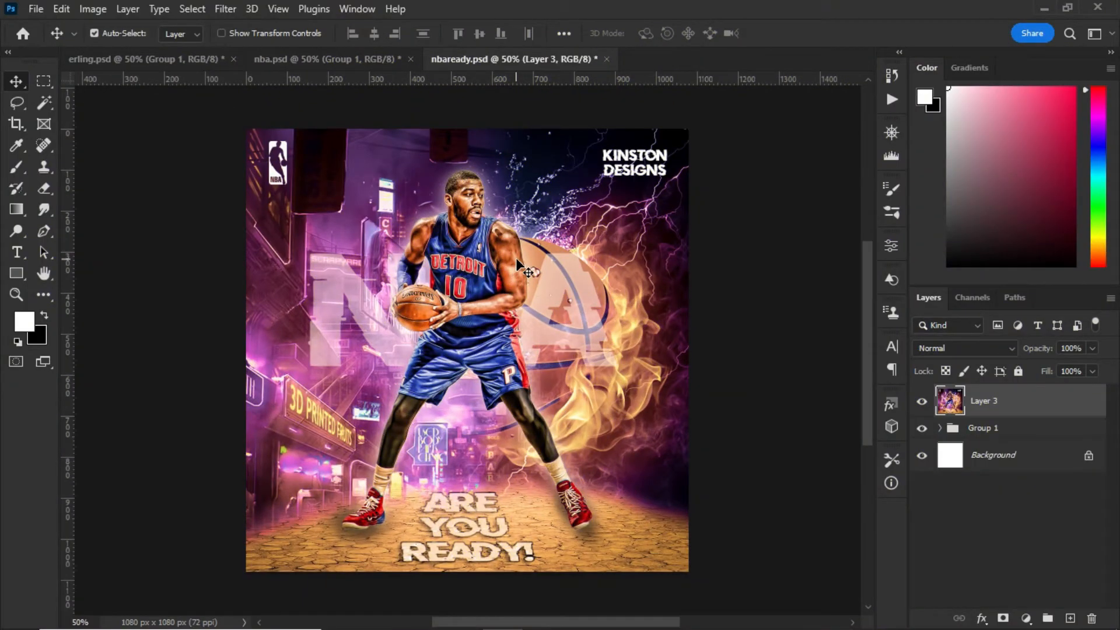
{"action": "mouse_move", "coordinate": [639, 378]}
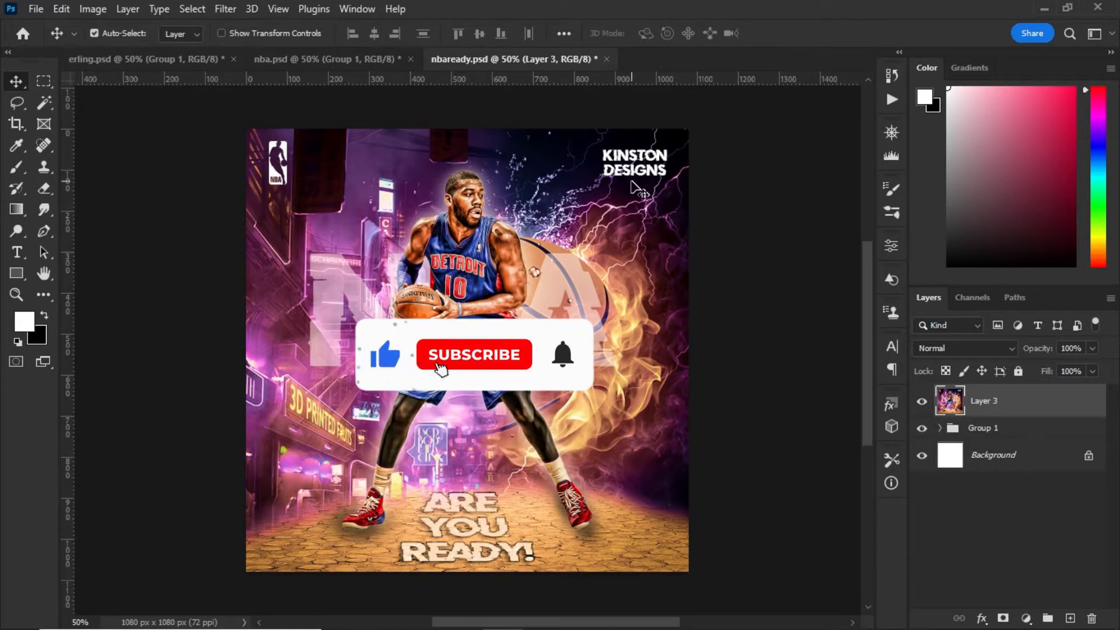
Create a new blank 1080 px square document from the File menu.
{"action": "left_click", "coordinate": [473, 355]}
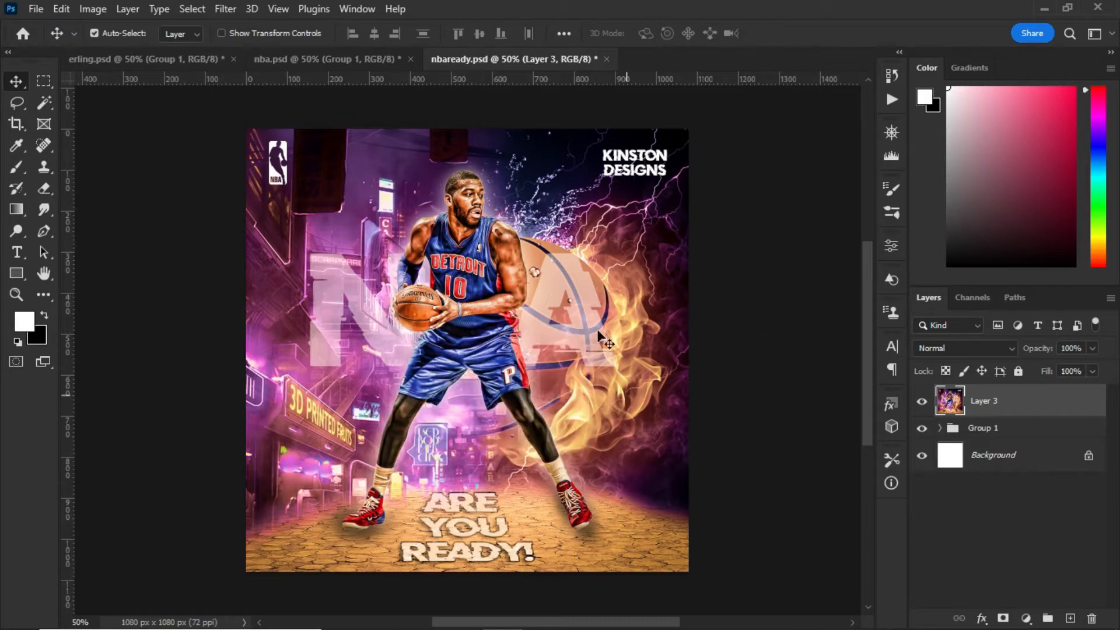
{"action": "mouse_move", "coordinate": [511, 378]}
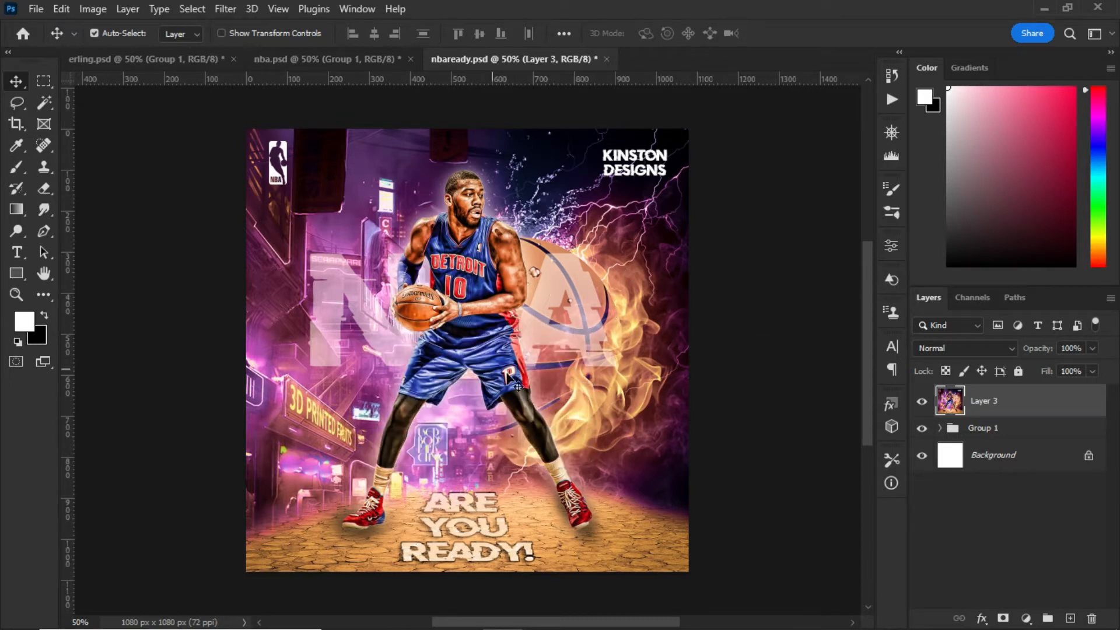
{"action": "left_click", "coordinate": [33, 8]}
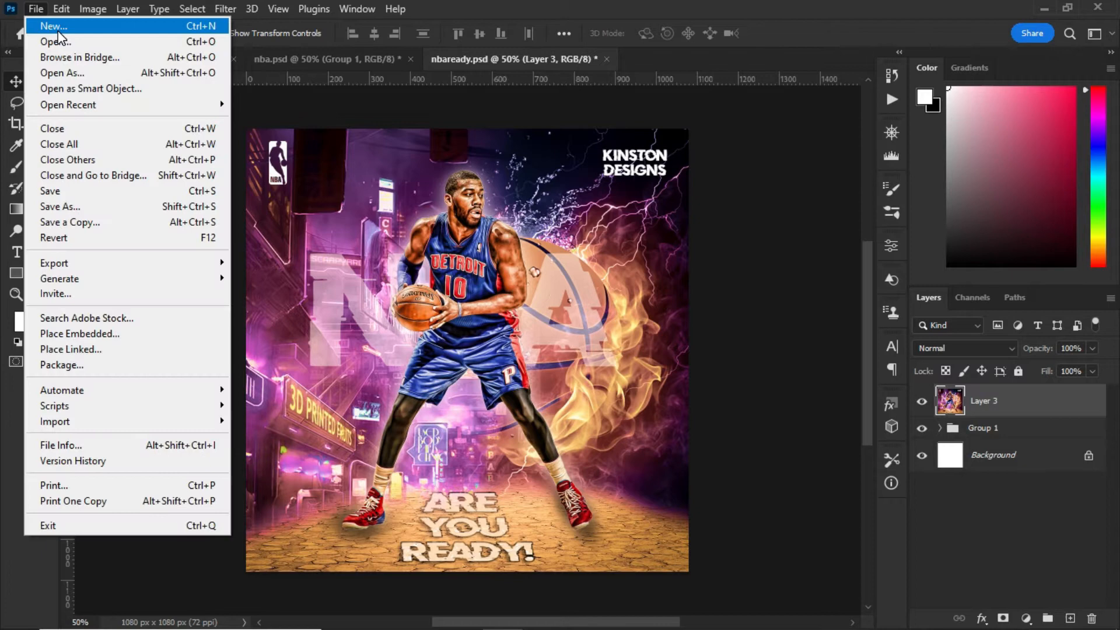
{"action": "left_click", "coordinate": [52, 27]}
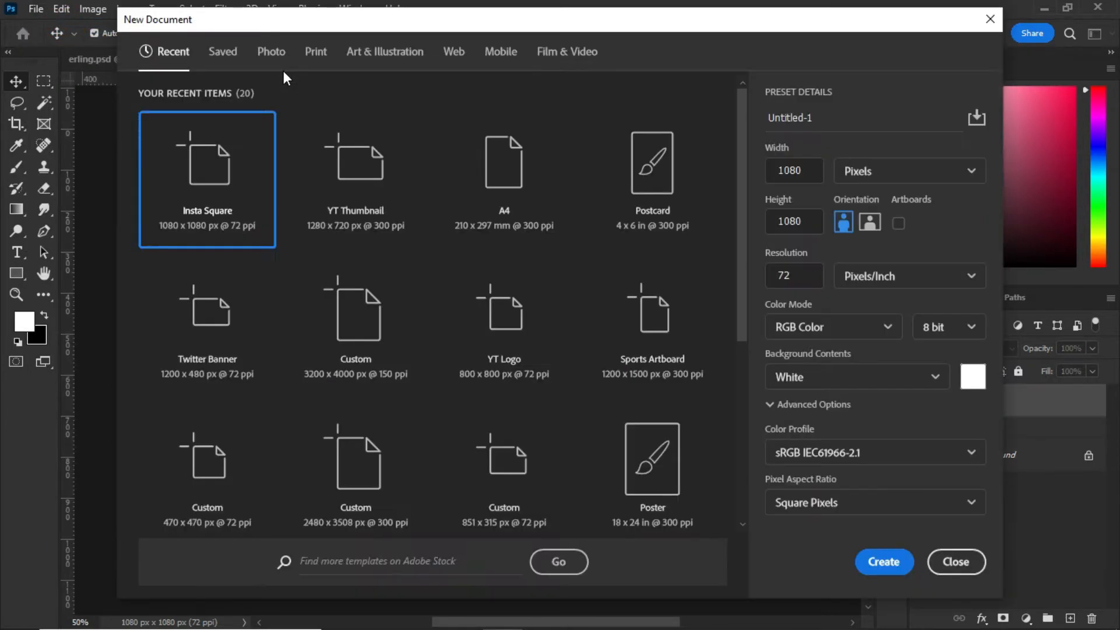
{"action": "mouse_move", "coordinate": [222, 178]}
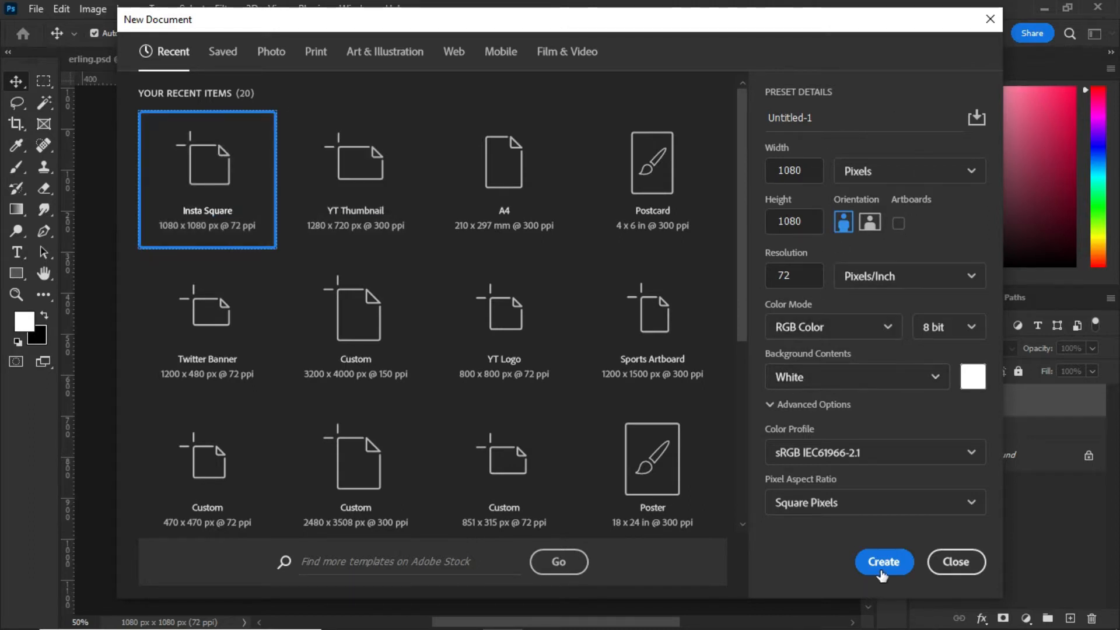
{"action": "left_click", "coordinate": [883, 561]}
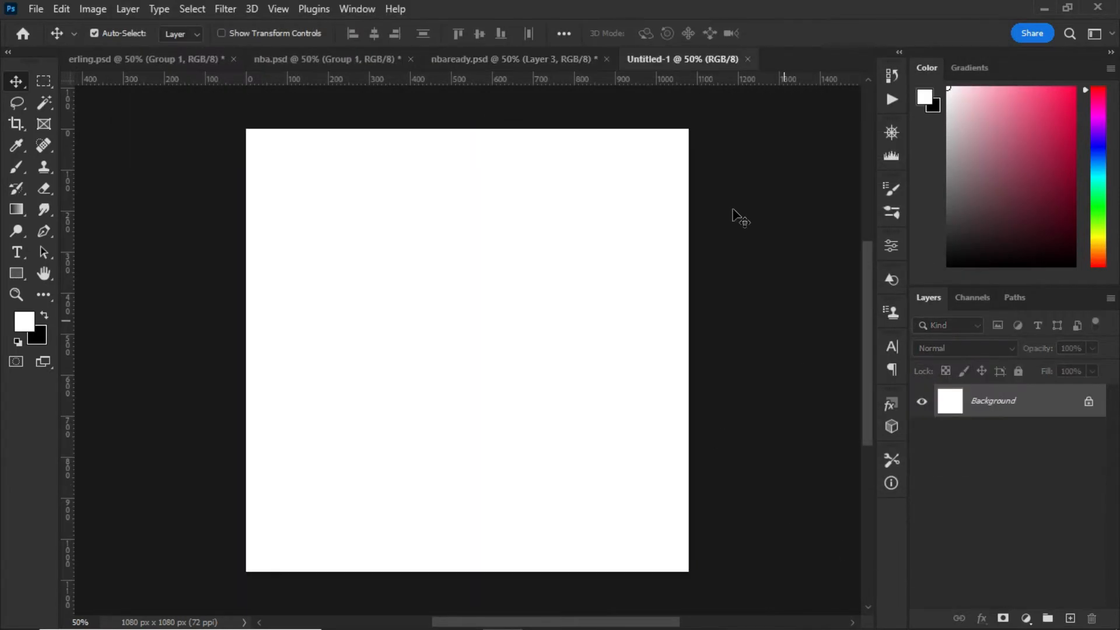
{"action": "mouse_move", "coordinate": [749, 64]}
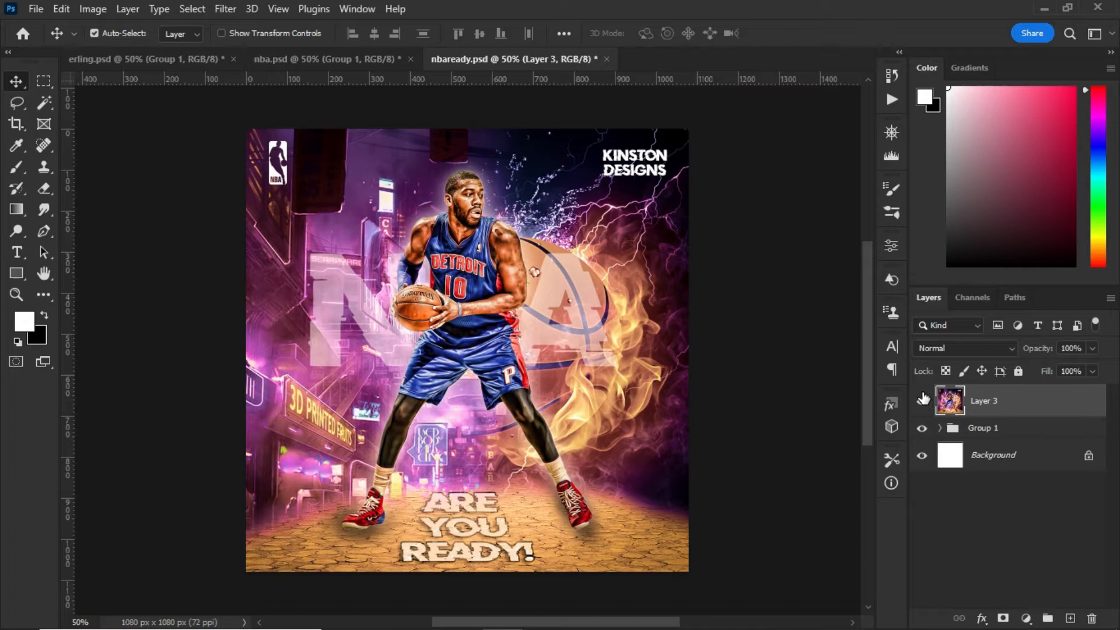
Hide merged Layer 3, expand Group 1, show the flaming ball backdrop and select the city layer's mask with the Brush.
{"action": "left_click", "coordinate": [921, 400]}
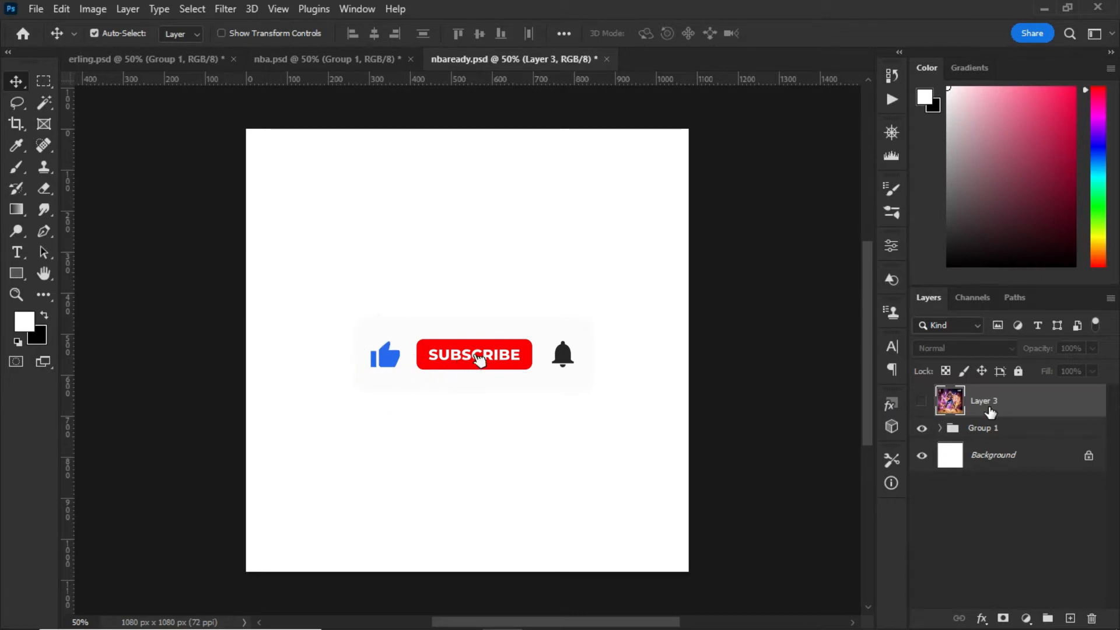
{"action": "left_click", "coordinate": [474, 355]}
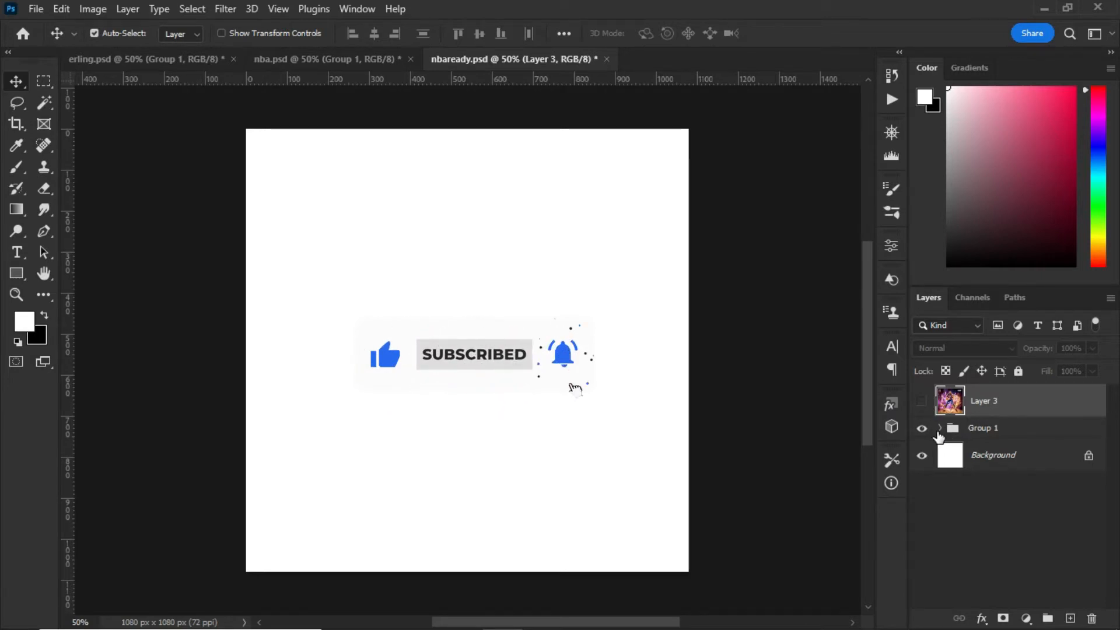
{"action": "left_click", "coordinate": [940, 428]}
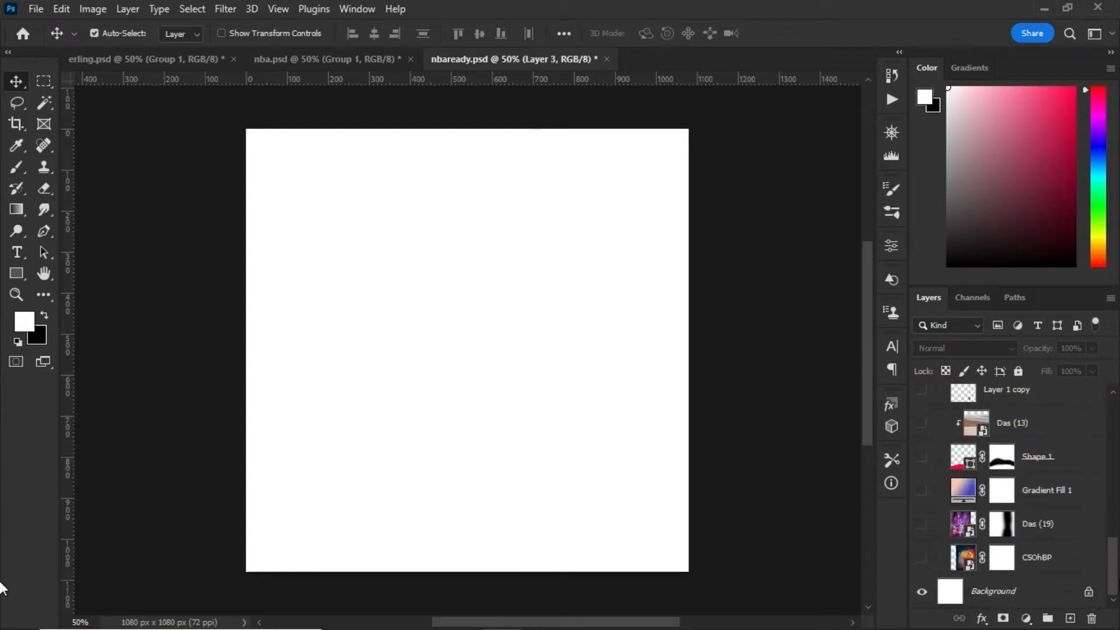
{"action": "left_click", "coordinate": [992, 591]}
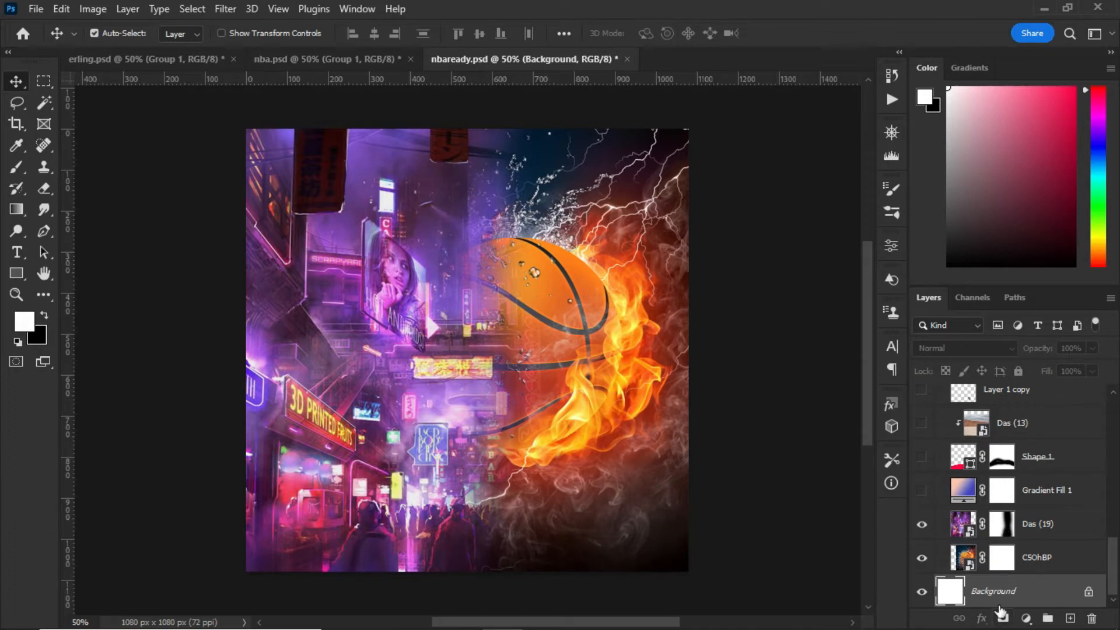
{"action": "left_click", "coordinate": [1001, 523]}
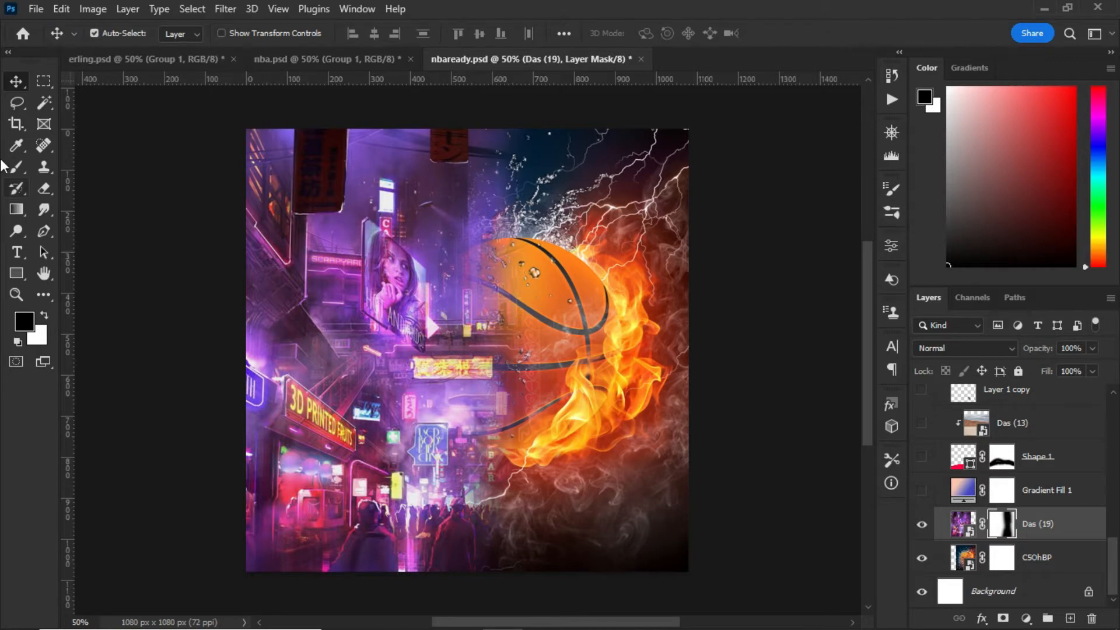
{"action": "left_click", "coordinate": [15, 167]}
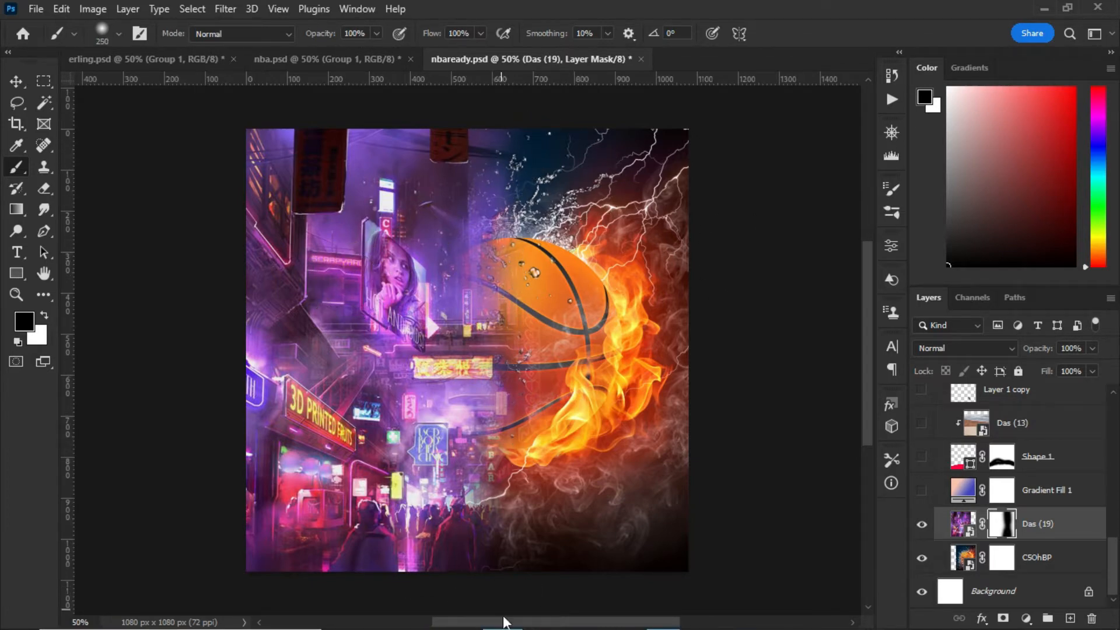
{"action": "mouse_move", "coordinate": [508, 104]}
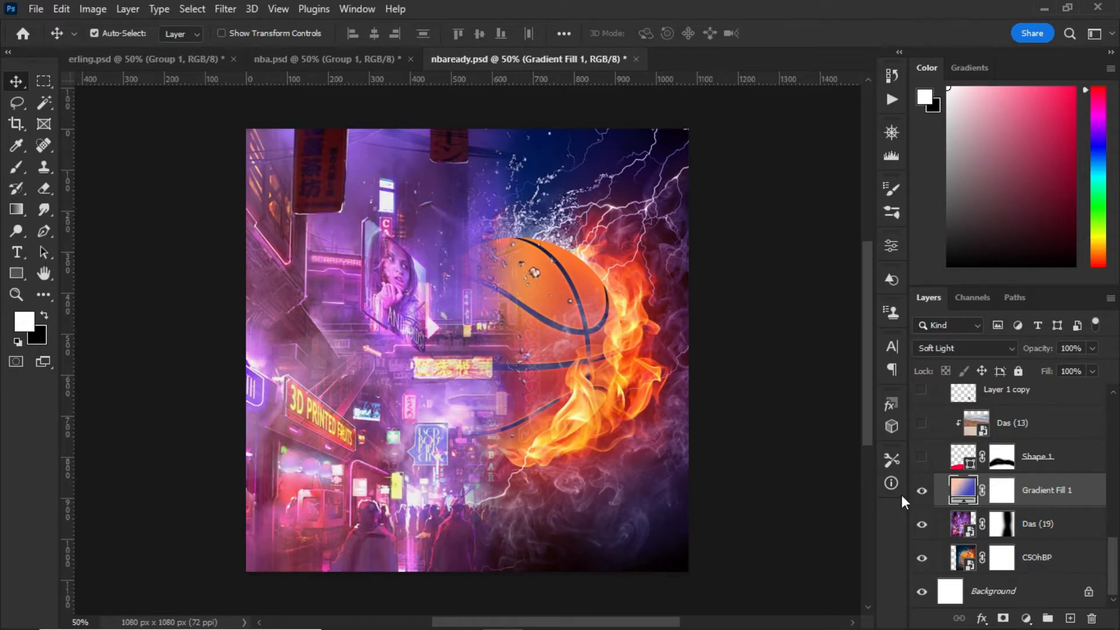
Inspect Gradient Fill 1's colours in the Gradient Editor and dismiss it unchanged.
{"action": "double_click", "coordinate": [962, 489]}
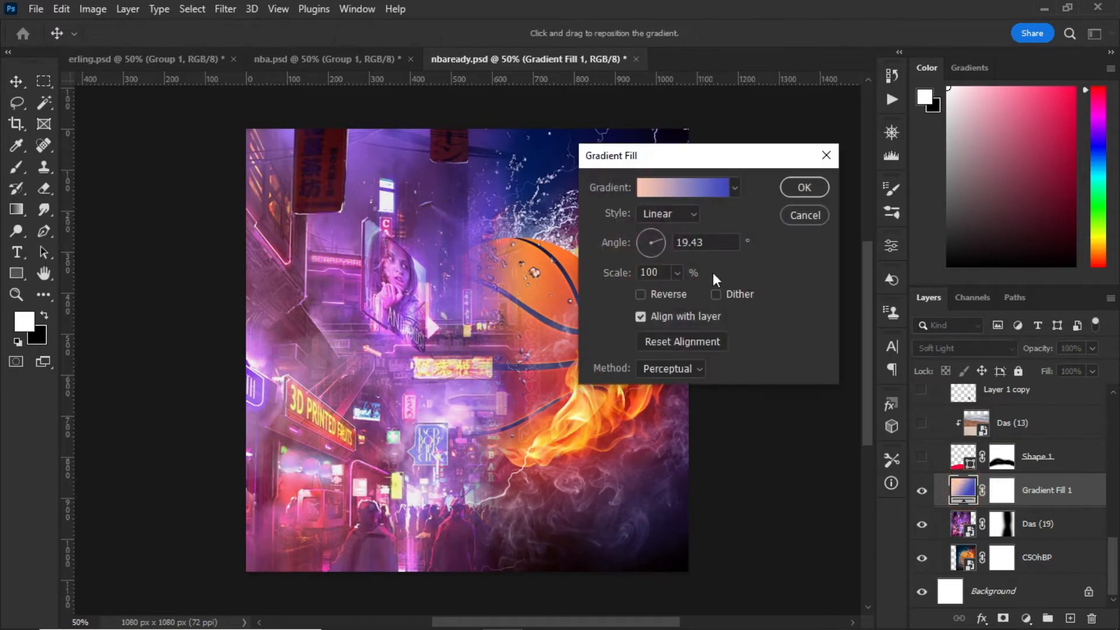
{"action": "left_click", "coordinate": [682, 186]}
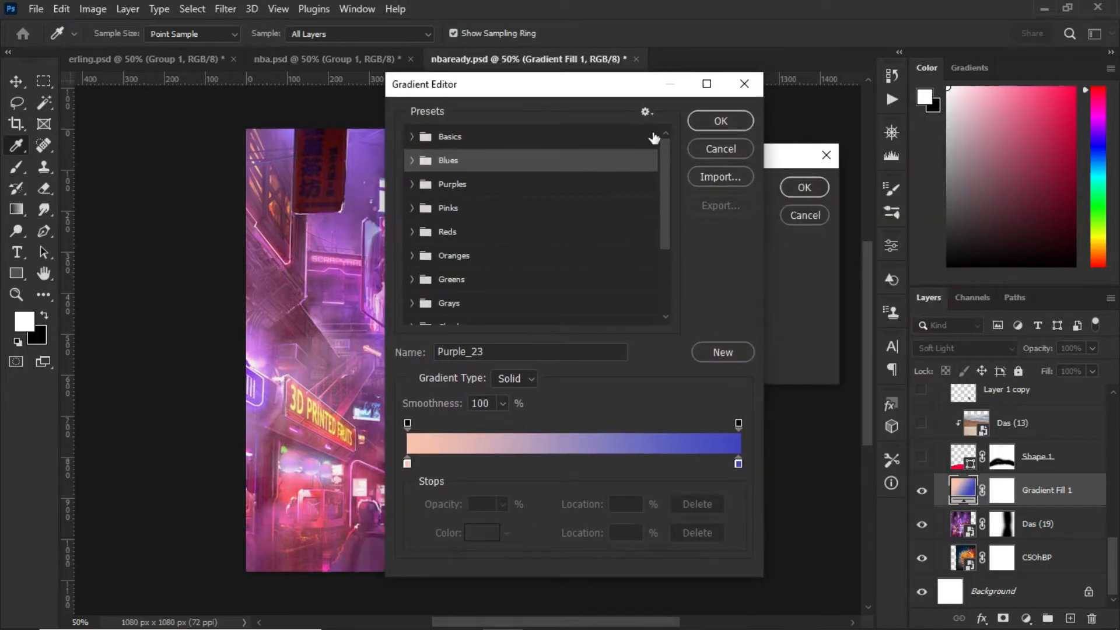
{"action": "left_click", "coordinate": [720, 148]}
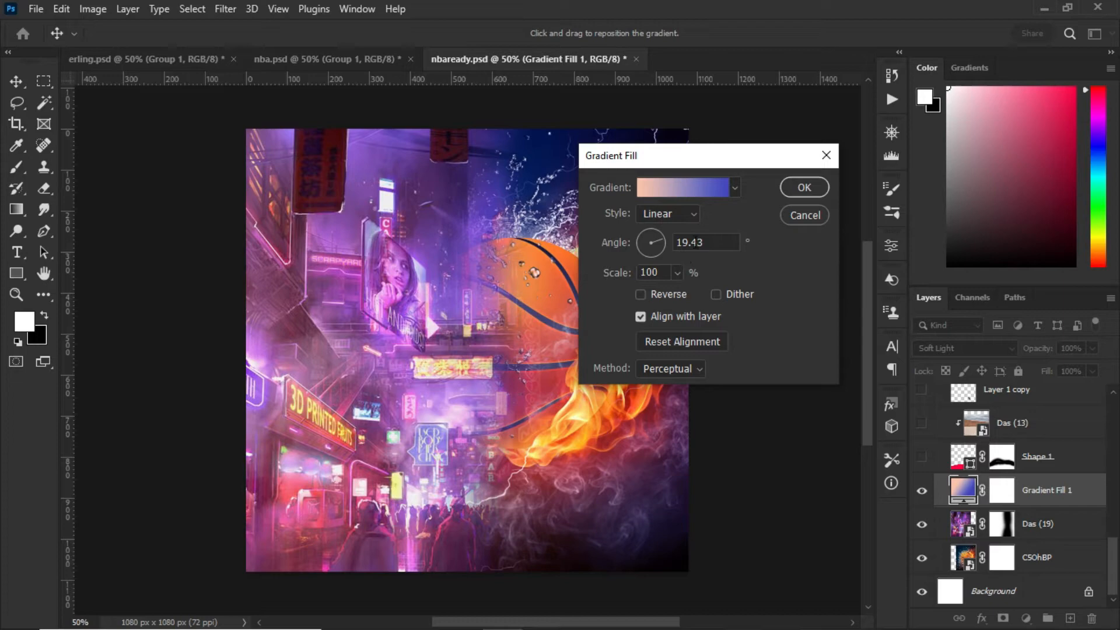
{"action": "mouse_move", "coordinate": [642, 264]}
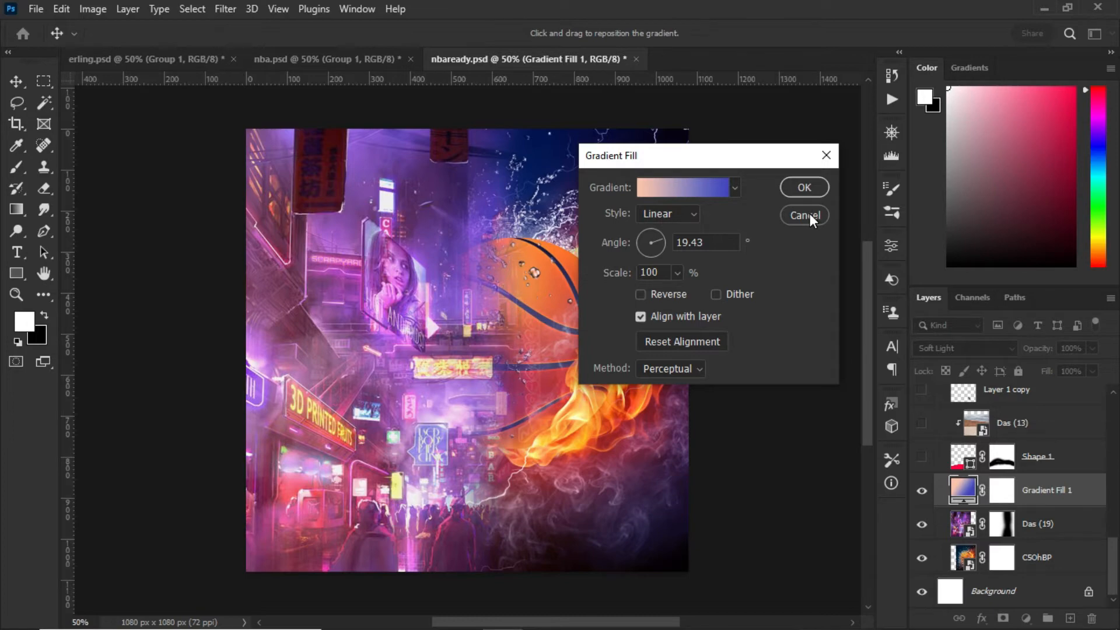
{"action": "left_click", "coordinate": [804, 214]}
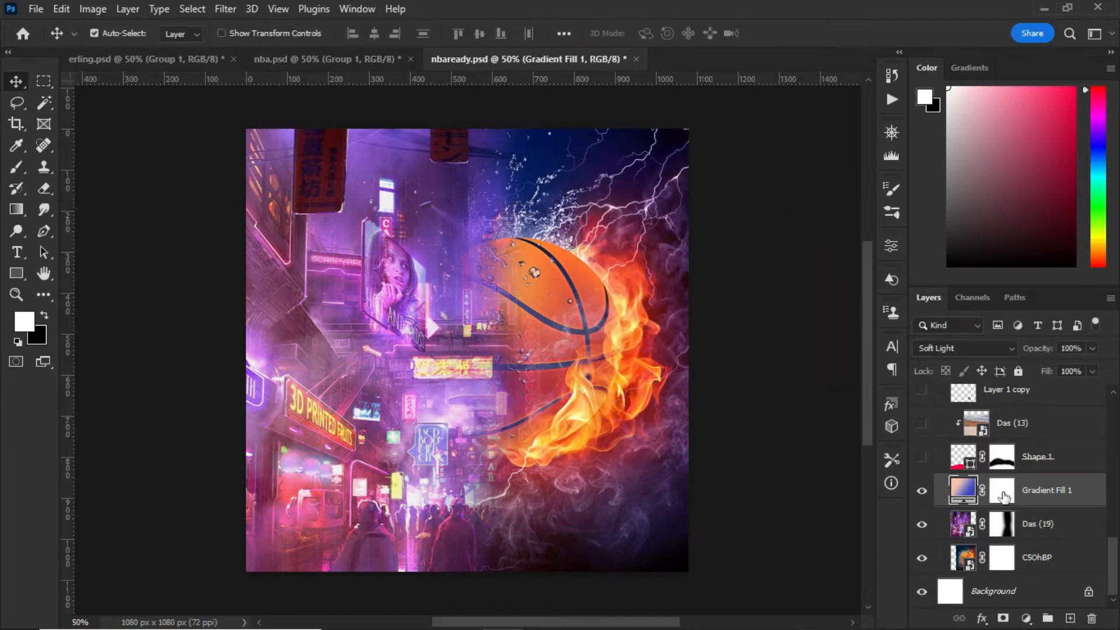
{"action": "mouse_move", "coordinate": [1004, 366]}
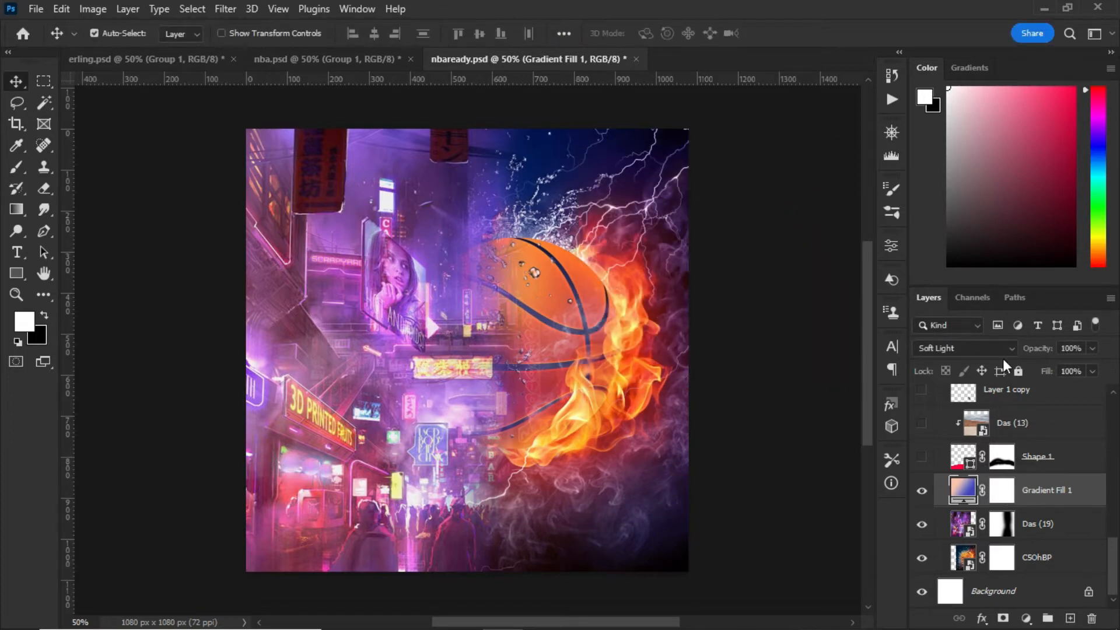
Blend the gradient tint in Soft Light and select the cracked ground Shape 1 layer.
{"action": "left_click", "coordinate": [963, 347]}
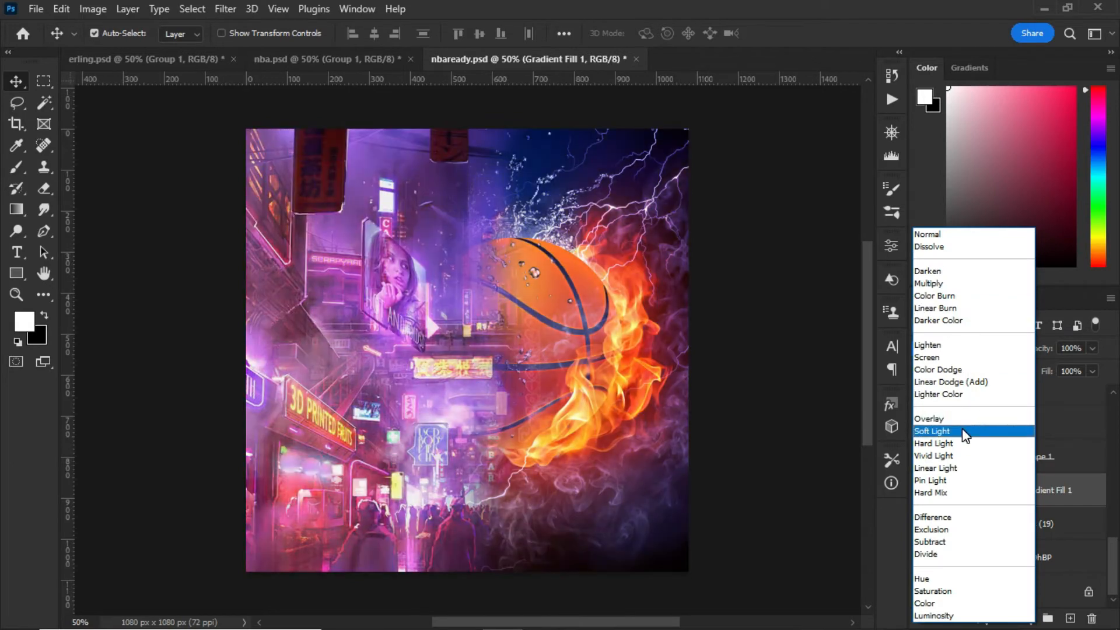
{"action": "left_click", "coordinate": [931, 430]}
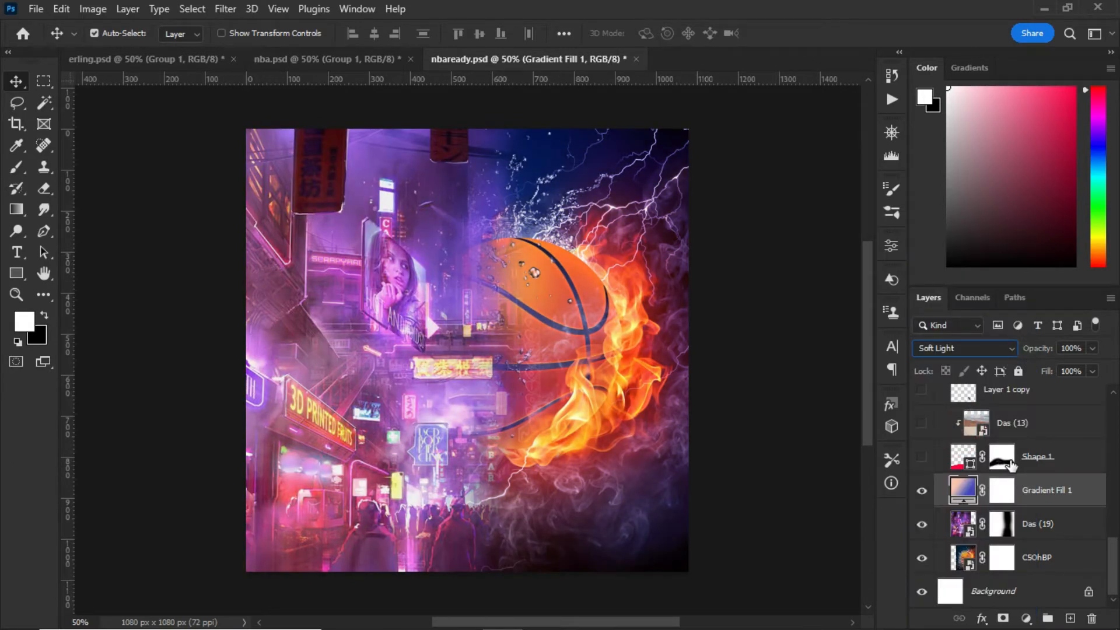
{"action": "left_click", "coordinate": [1036, 456]}
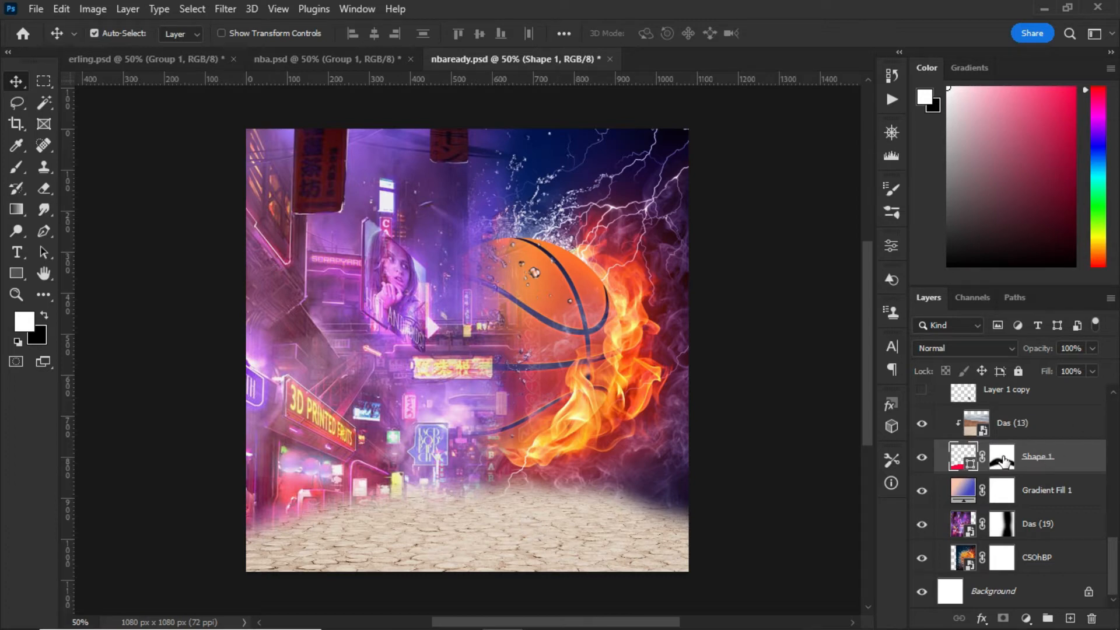
{"action": "mouse_move", "coordinate": [18, 125]}
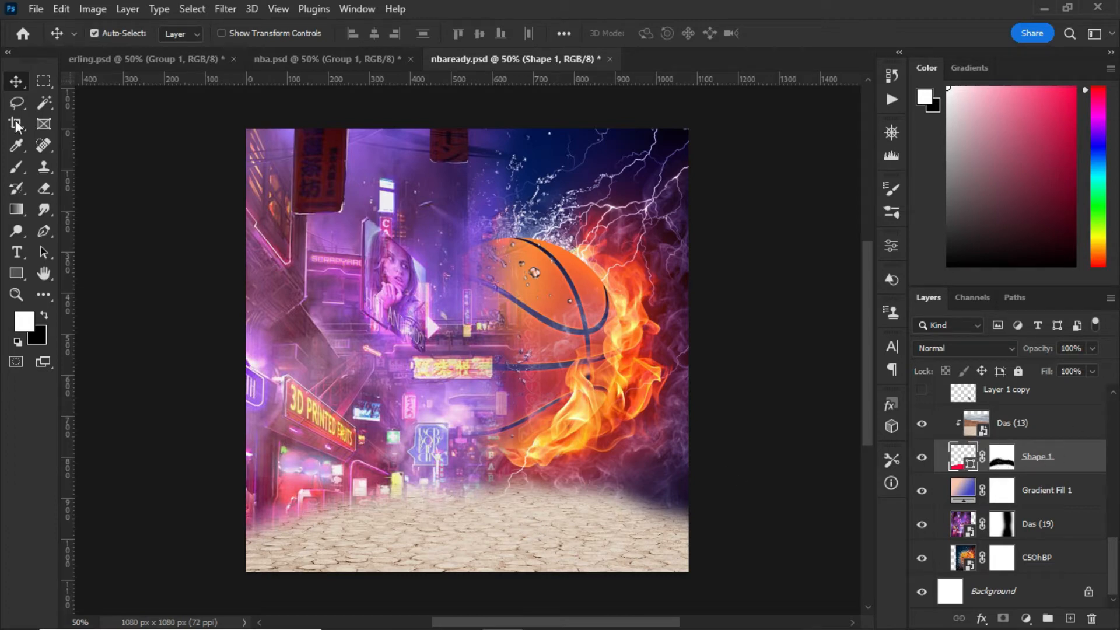
Paint black with the Brush on Shape 1's mask along the ground's top edge.
{"action": "left_click", "coordinate": [16, 167]}
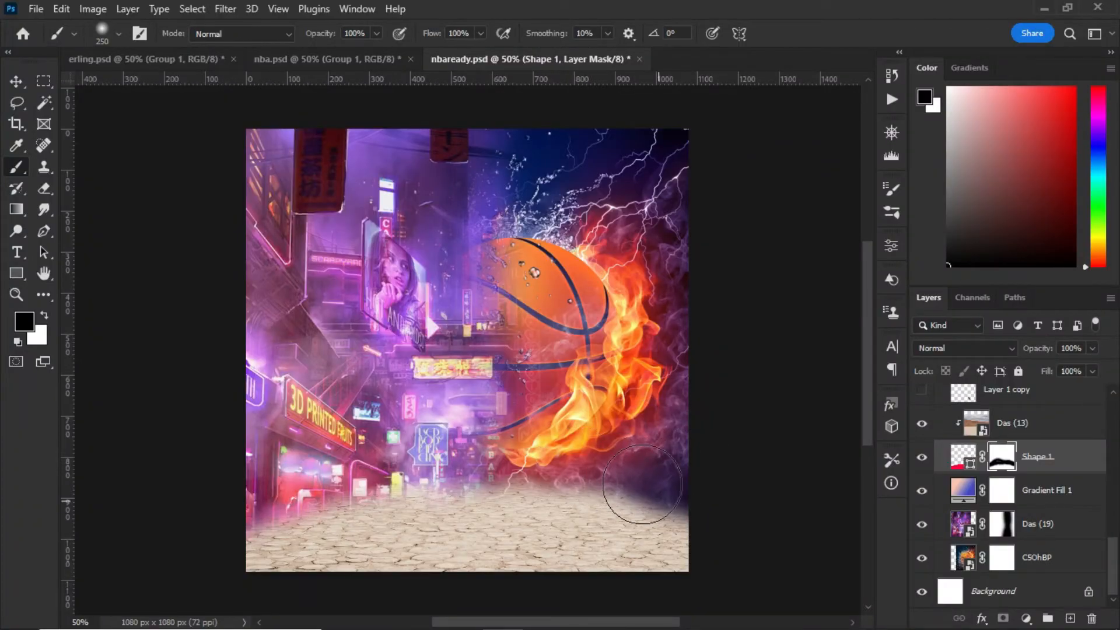
{"action": "mouse_move", "coordinate": [785, 482]}
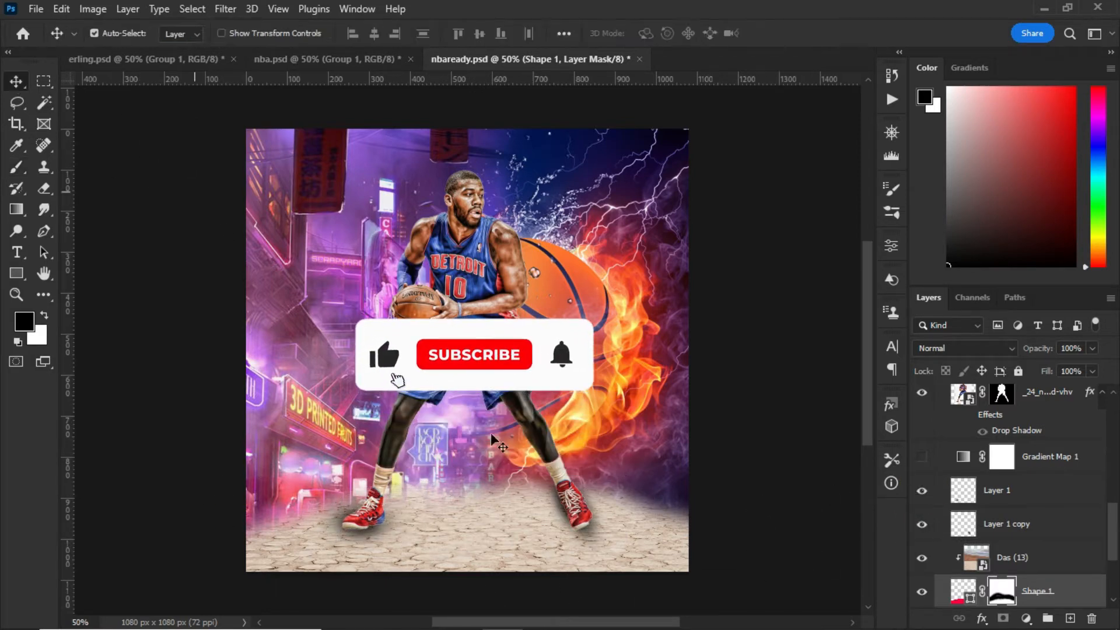
Give Gradient Map 1 the peach Orange_01 gradient and blend it in Saturation mode.
{"action": "left_click", "coordinate": [474, 355]}
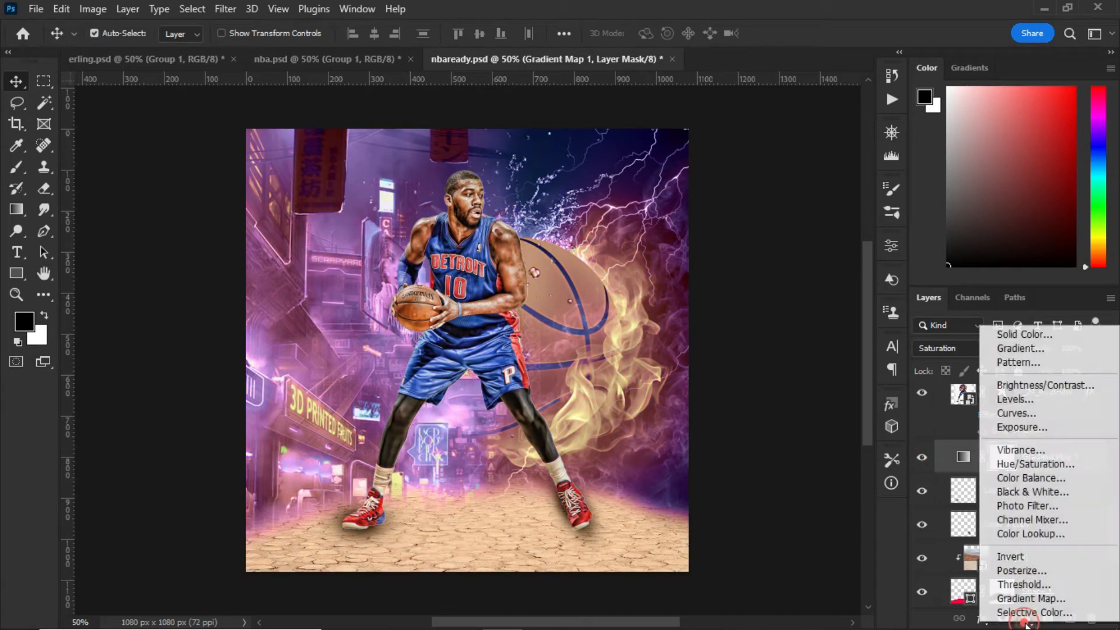
{"action": "mouse_move", "coordinate": [1014, 413]}
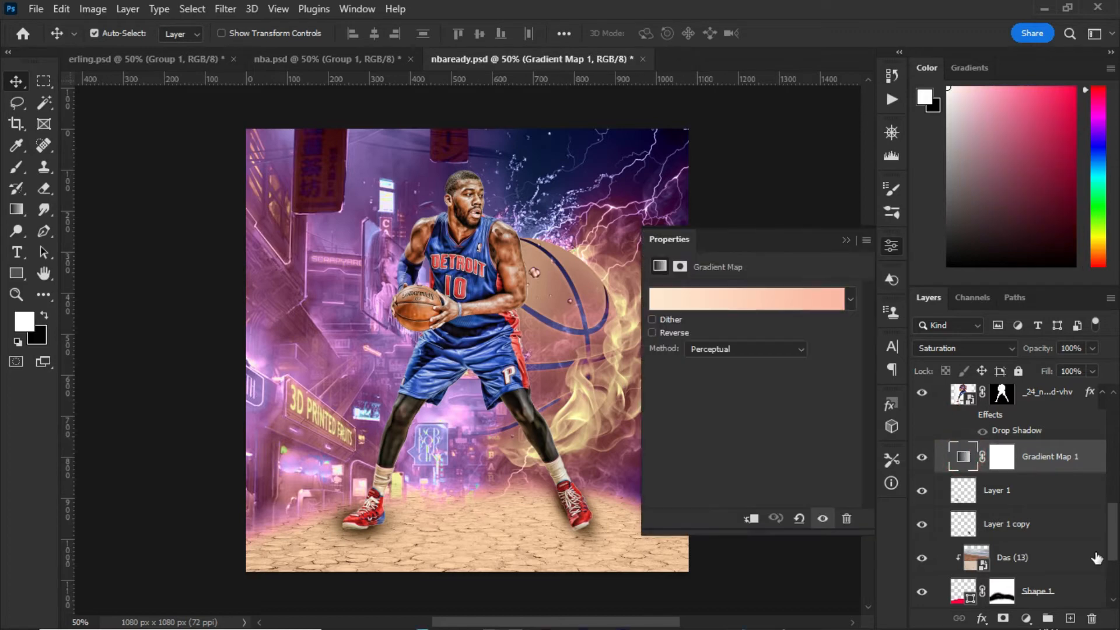
{"action": "left_click", "coordinate": [747, 299]}
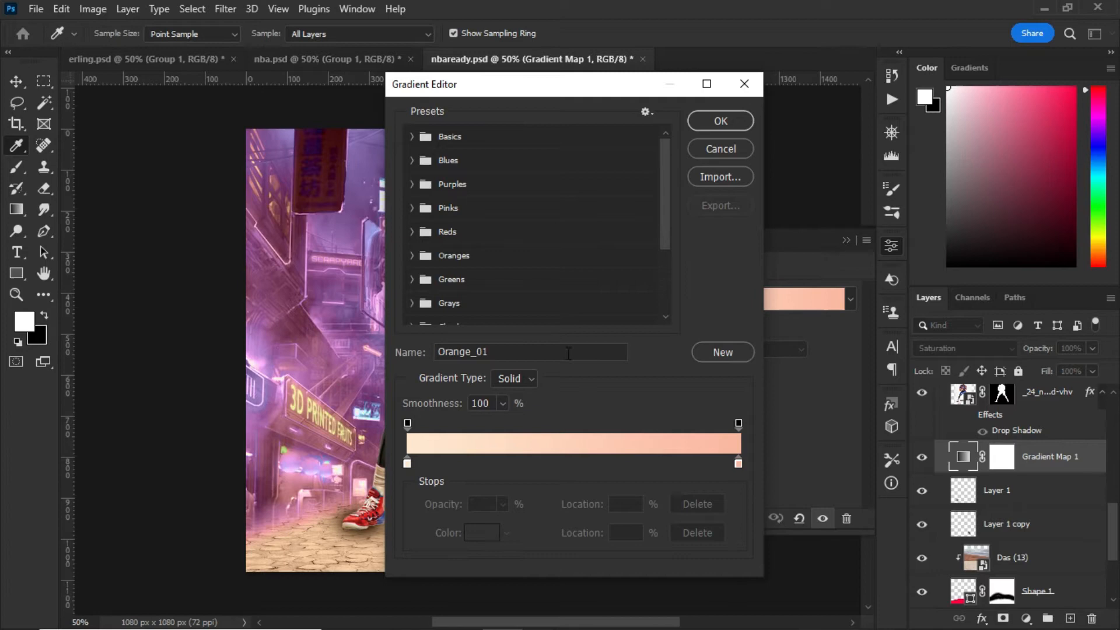
{"action": "left_click", "coordinate": [719, 120]}
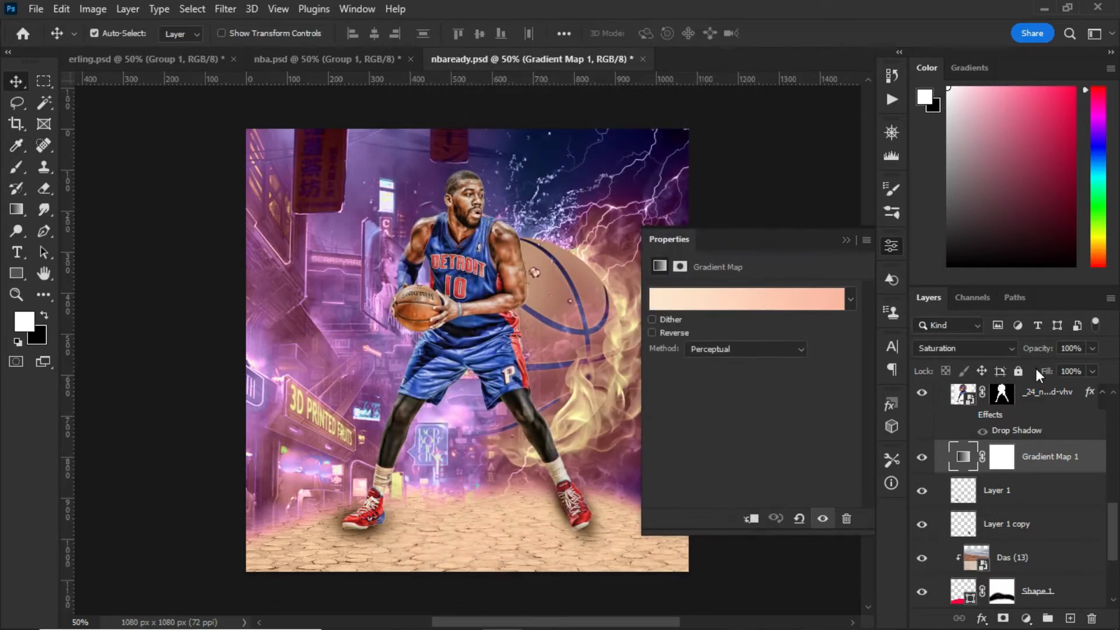
{"action": "mouse_move", "coordinate": [1009, 422]}
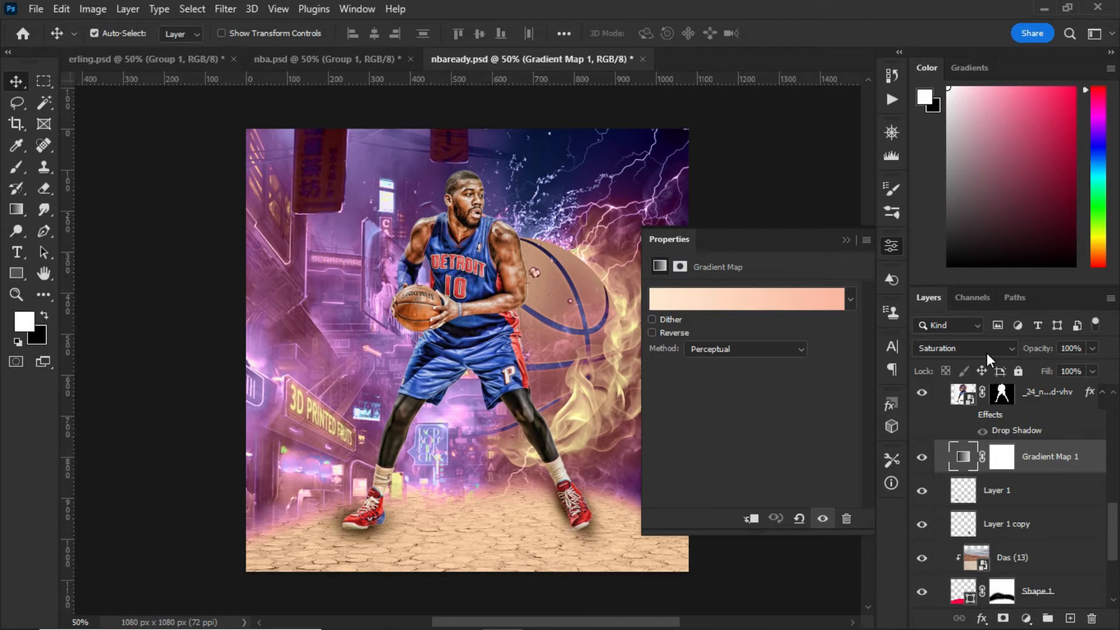
{"action": "left_click", "coordinate": [963, 348]}
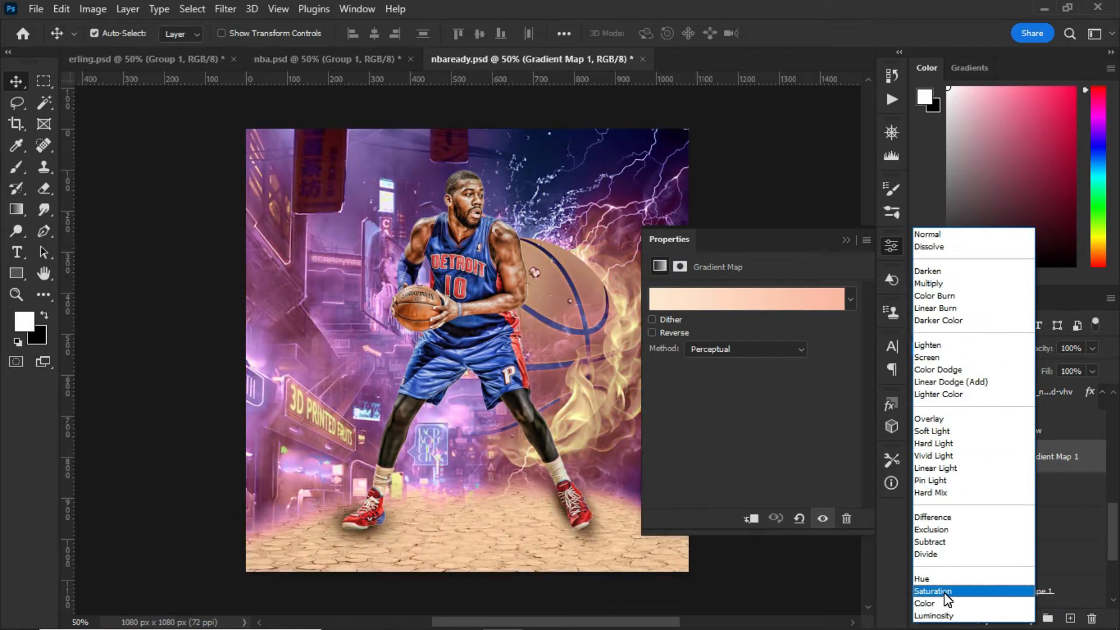
{"action": "left_click", "coordinate": [933, 591]}
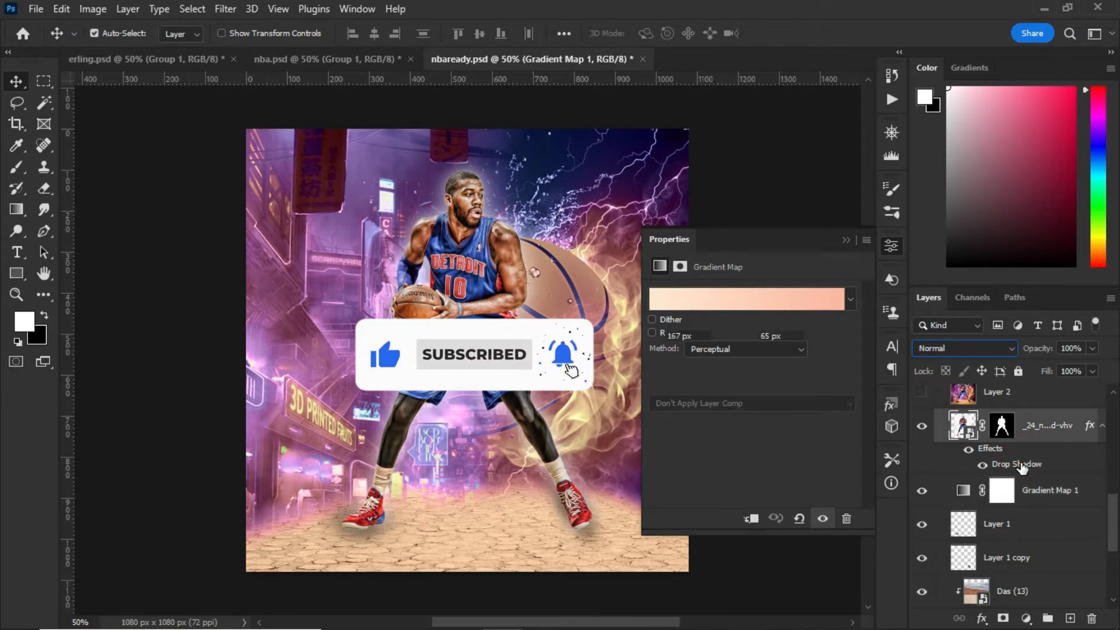
{"action": "double_click", "coordinate": [1016, 463]}
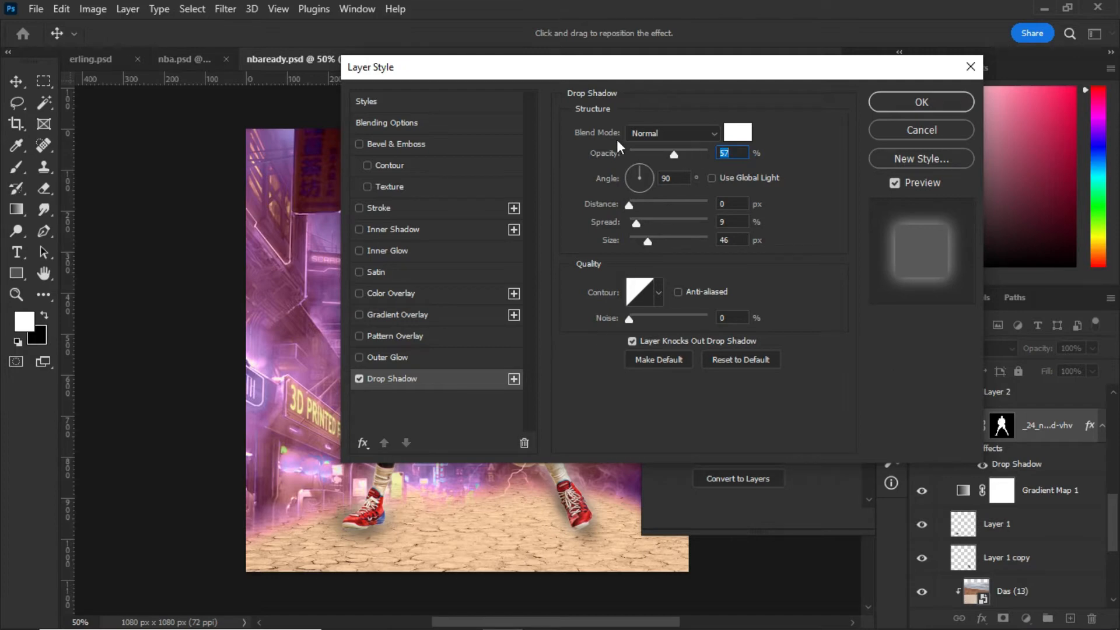
{"action": "mouse_move", "coordinate": [733, 169]}
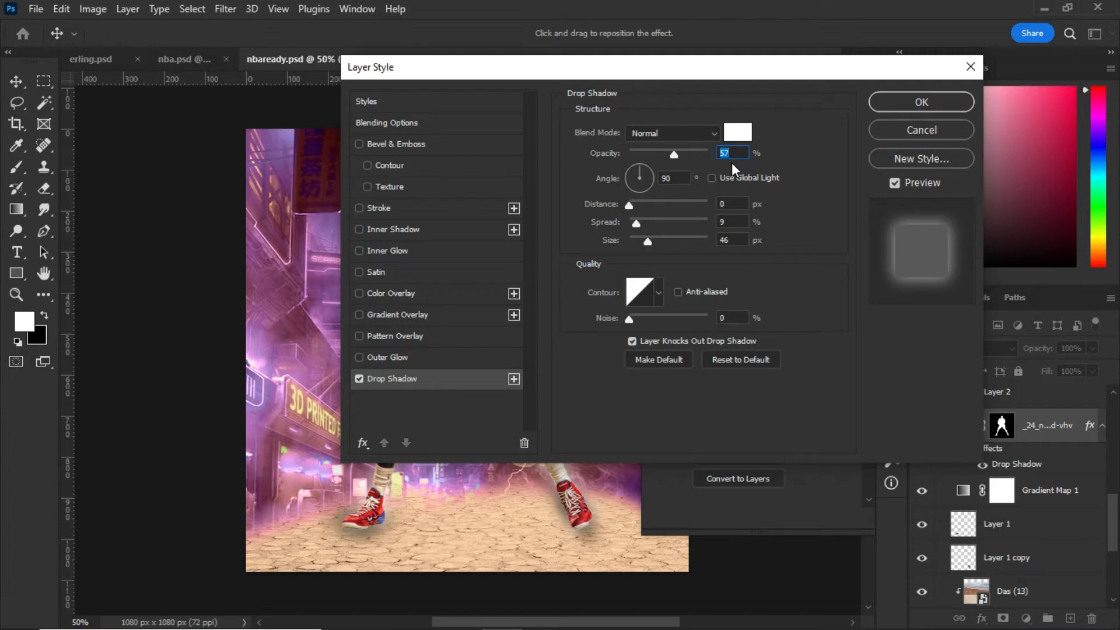
{"action": "mouse_move", "coordinate": [660, 142]}
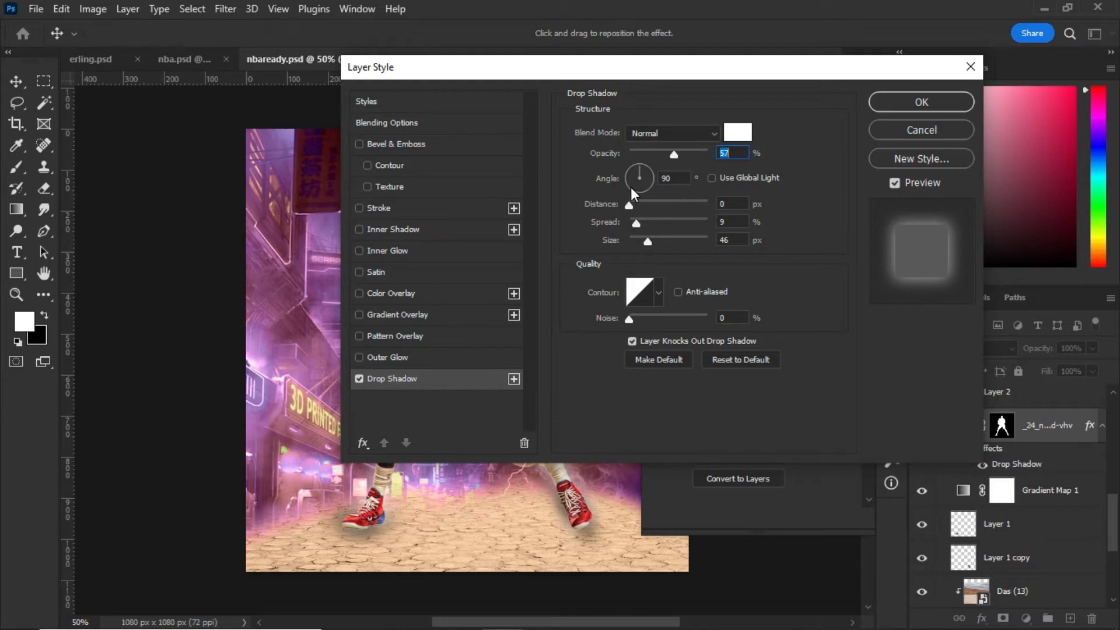
{"action": "mouse_move", "coordinate": [716, 218]}
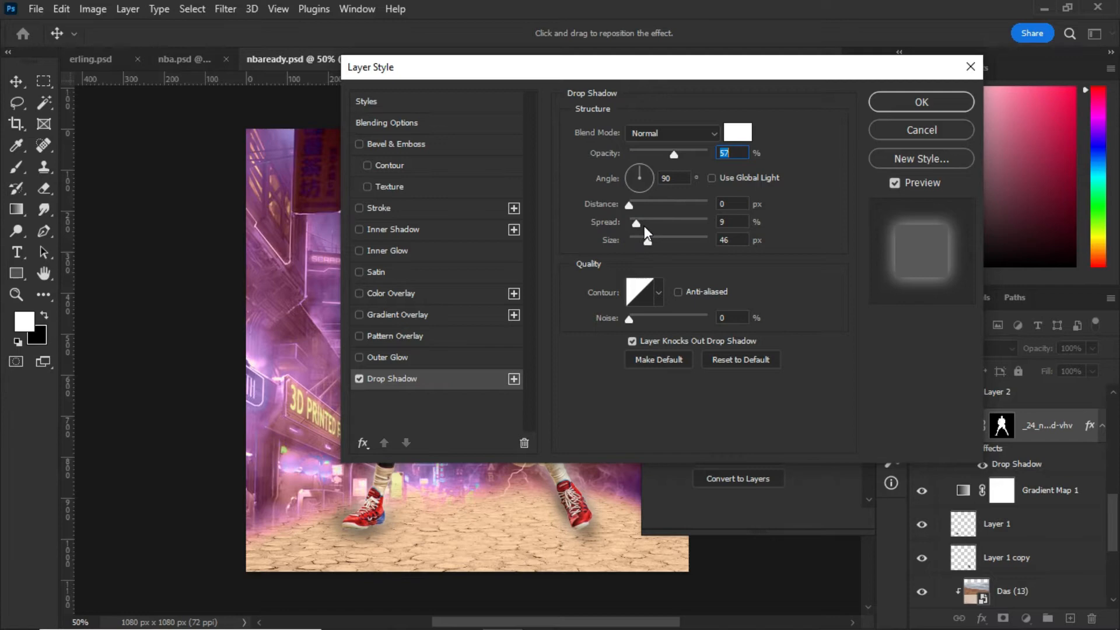
{"action": "mouse_move", "coordinate": [657, 267]}
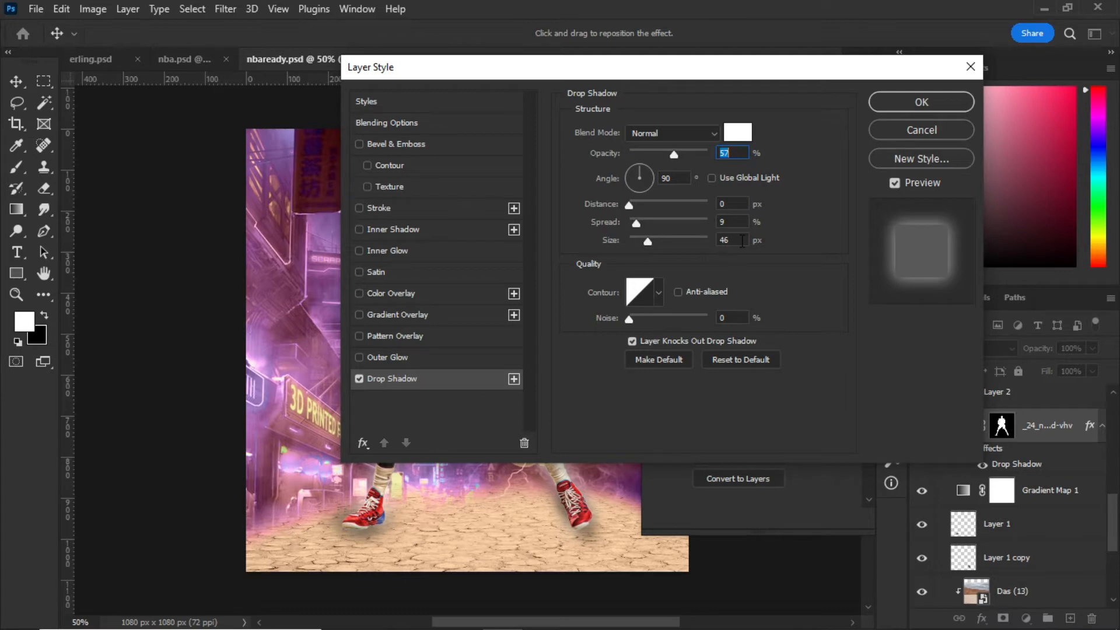
{"action": "mouse_move", "coordinate": [603, 296]}
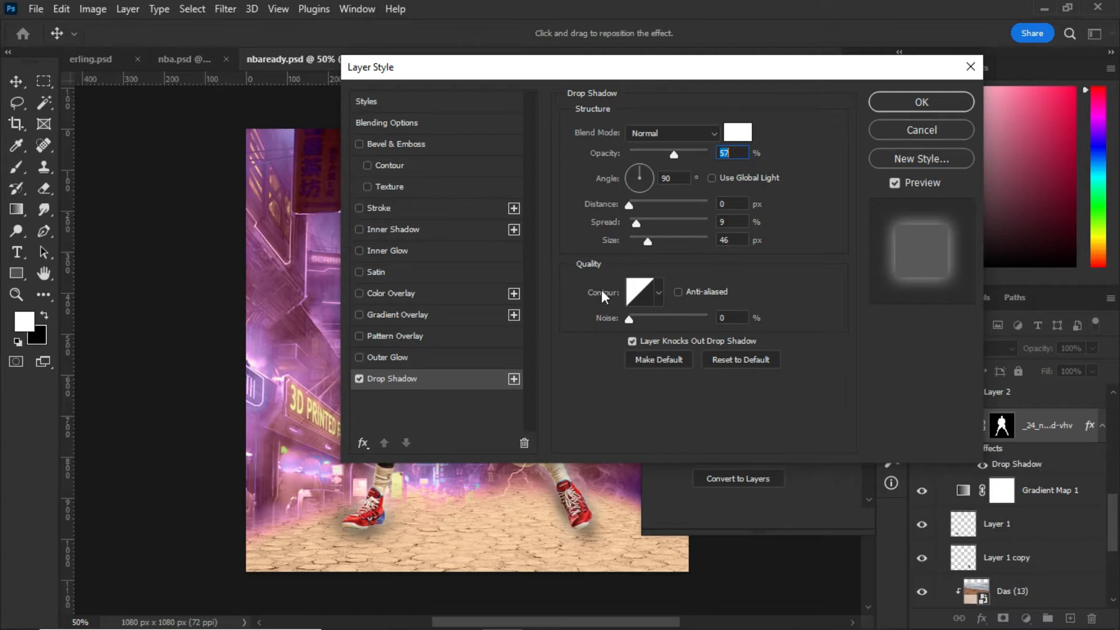
{"action": "mouse_move", "coordinate": [626, 325]}
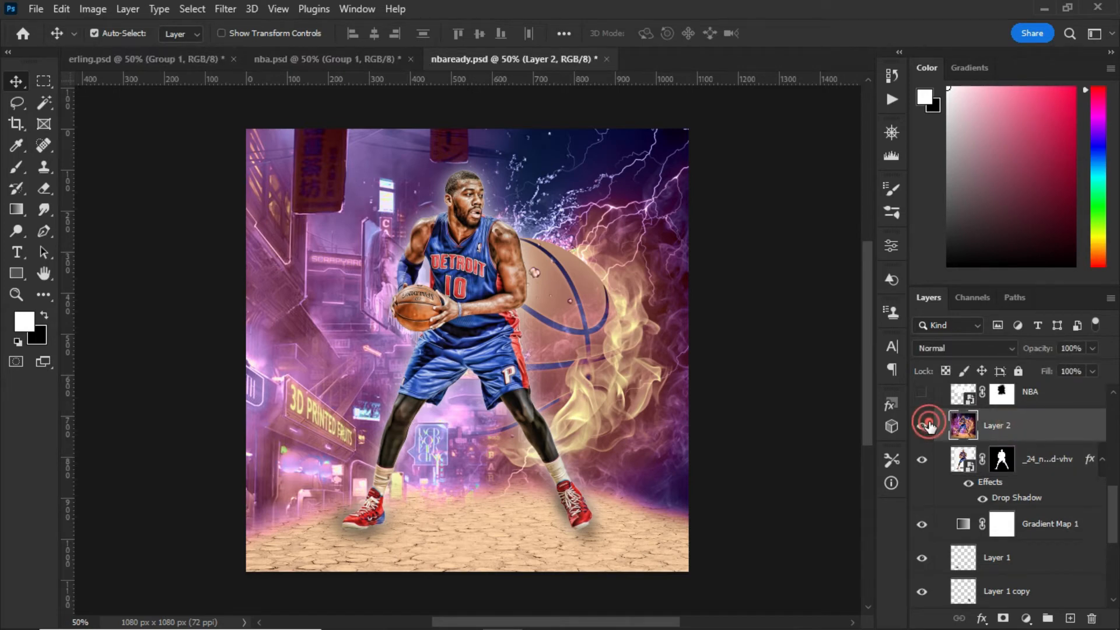
Show Layer 2 and reach the Filter menu for a Camera Raw contrast and vignette pass.
{"action": "left_click", "coordinate": [922, 424]}
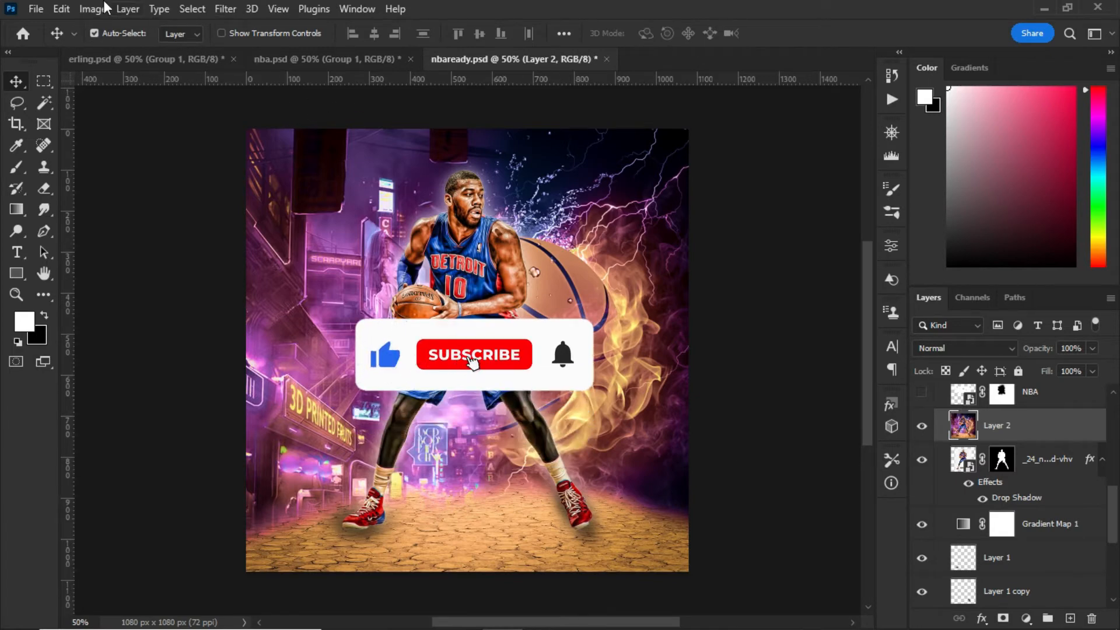
{"action": "left_click", "coordinate": [224, 8]}
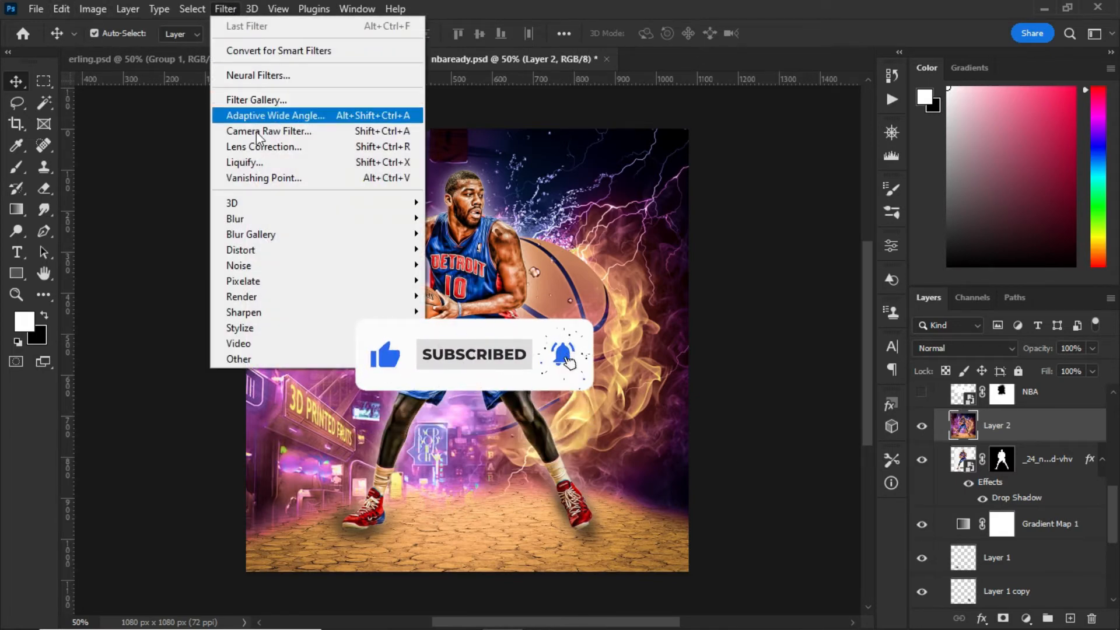
{"action": "mouse_move", "coordinate": [268, 131]}
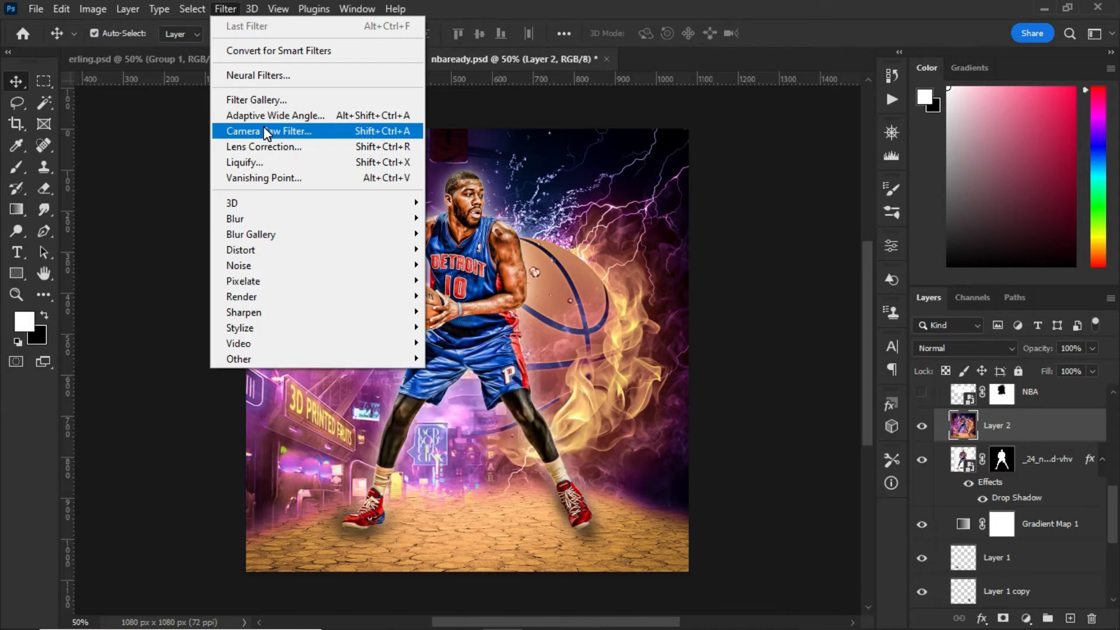
{"action": "mouse_move", "coordinate": [409, 133]}
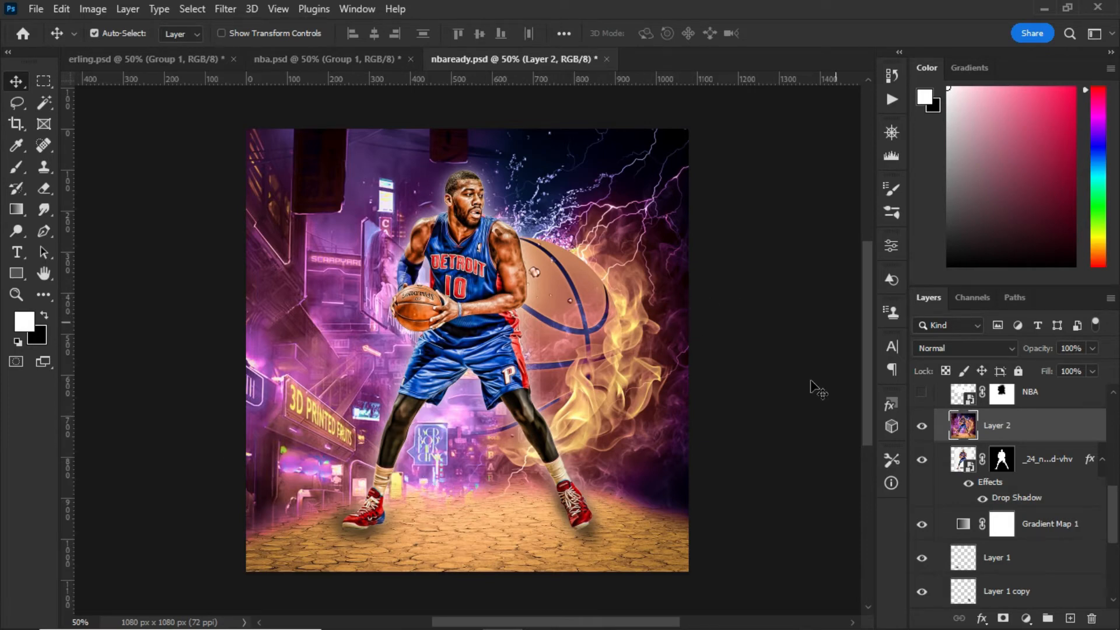
{"action": "mouse_move", "coordinate": [588, 256]}
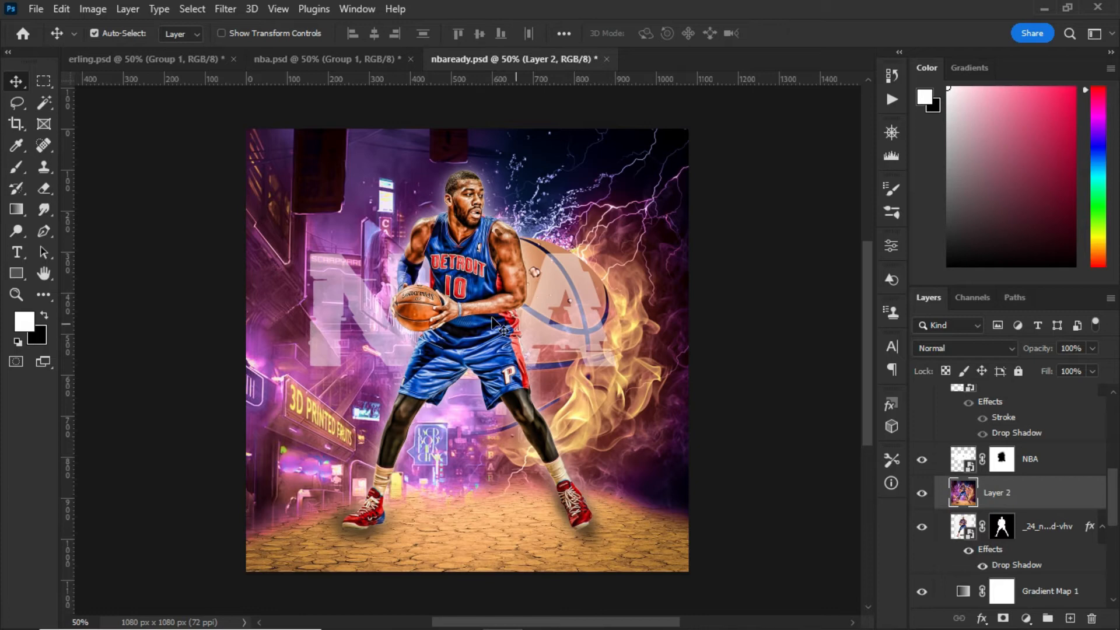
{"action": "mouse_move", "coordinate": [607, 336]}
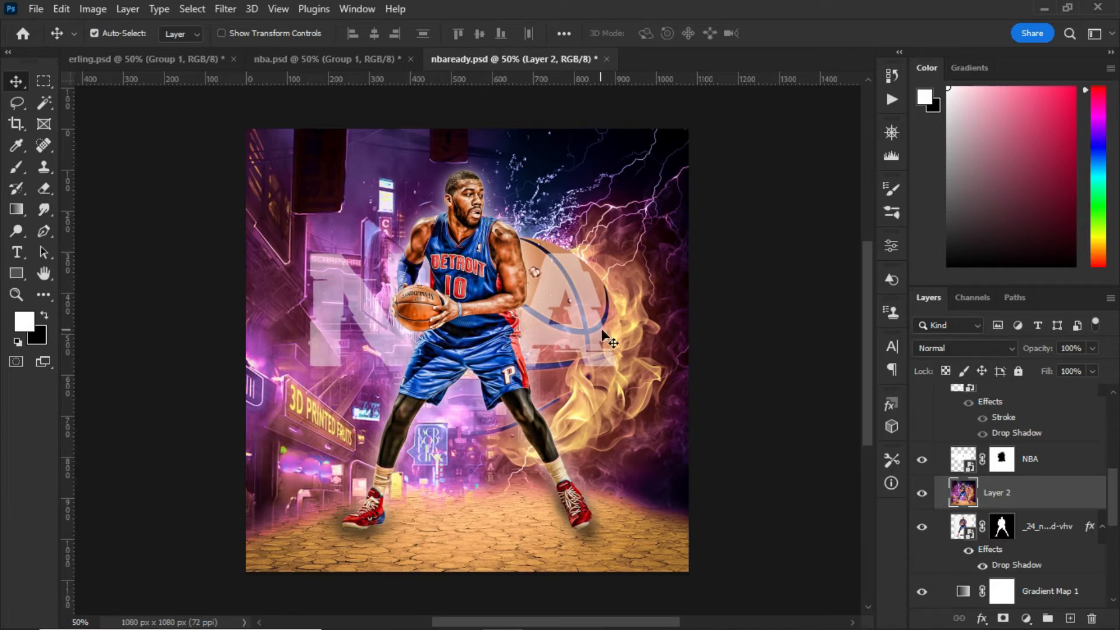
{"action": "mouse_move", "coordinate": [568, 313]}
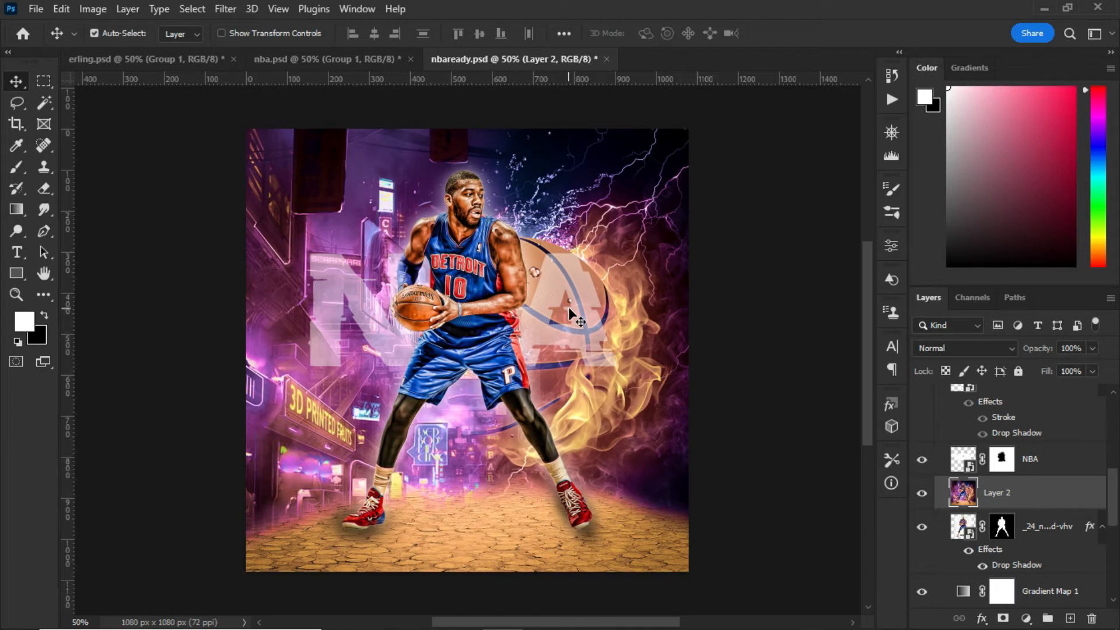
{"action": "mouse_move", "coordinate": [1023, 514]}
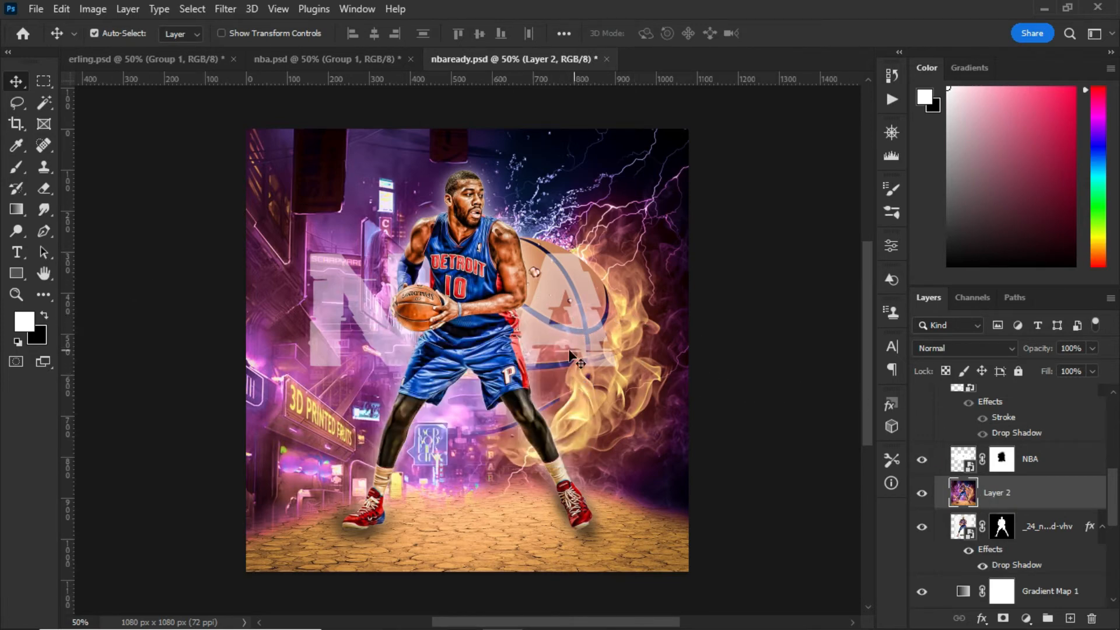
Select the NBA letters layer to set it to 45% opacity.
{"action": "left_click", "coordinate": [1029, 459]}
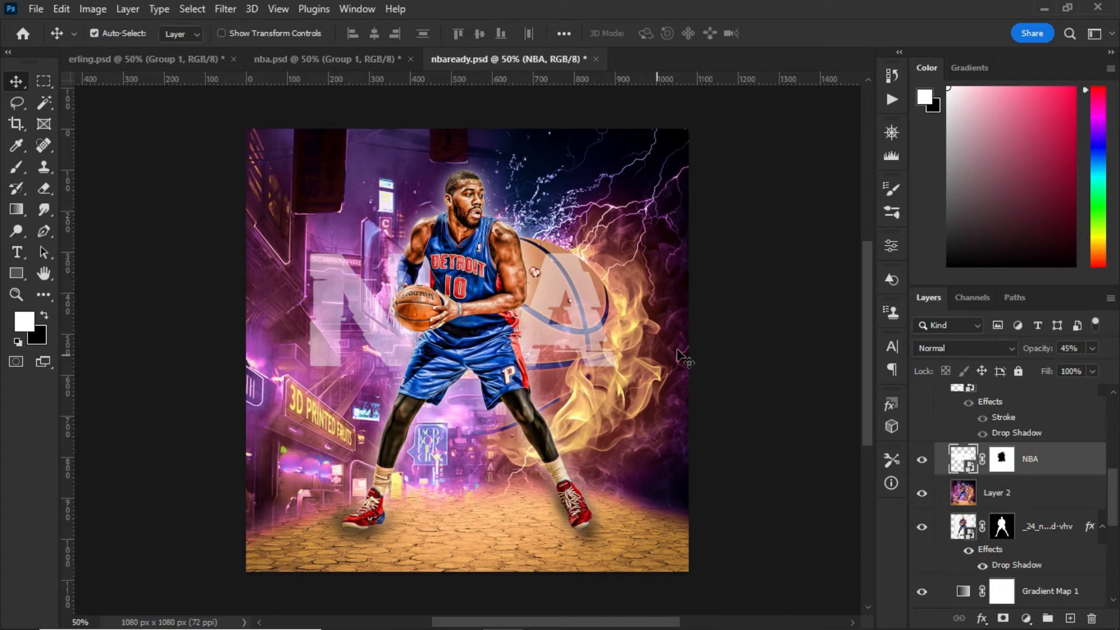
{"action": "mouse_move", "coordinate": [1024, 521]}
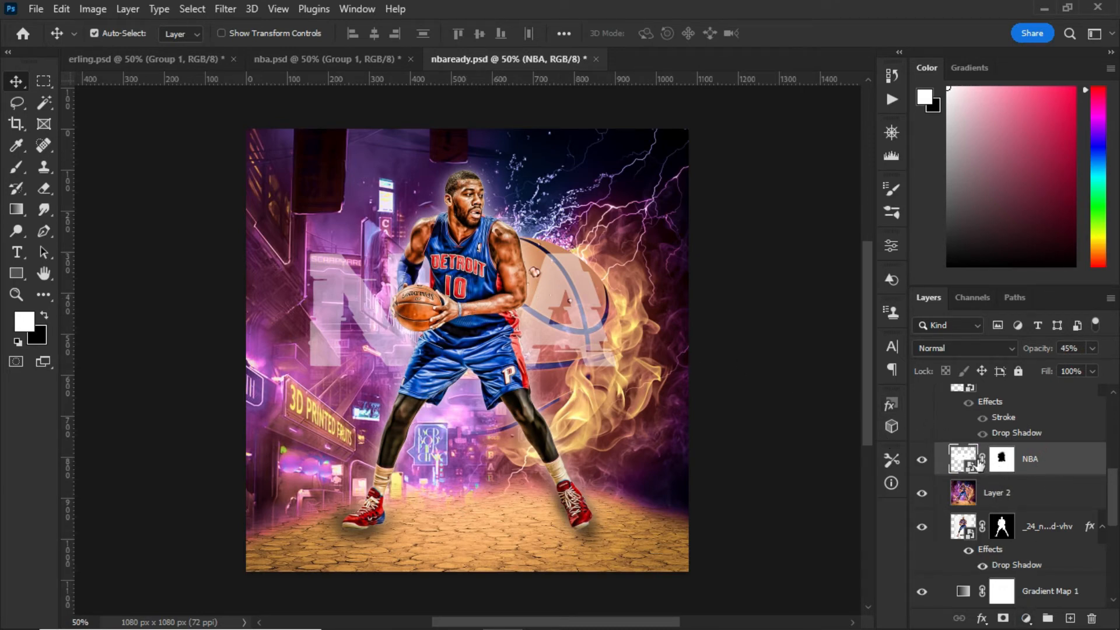
{"action": "mouse_move", "coordinate": [471, 313]}
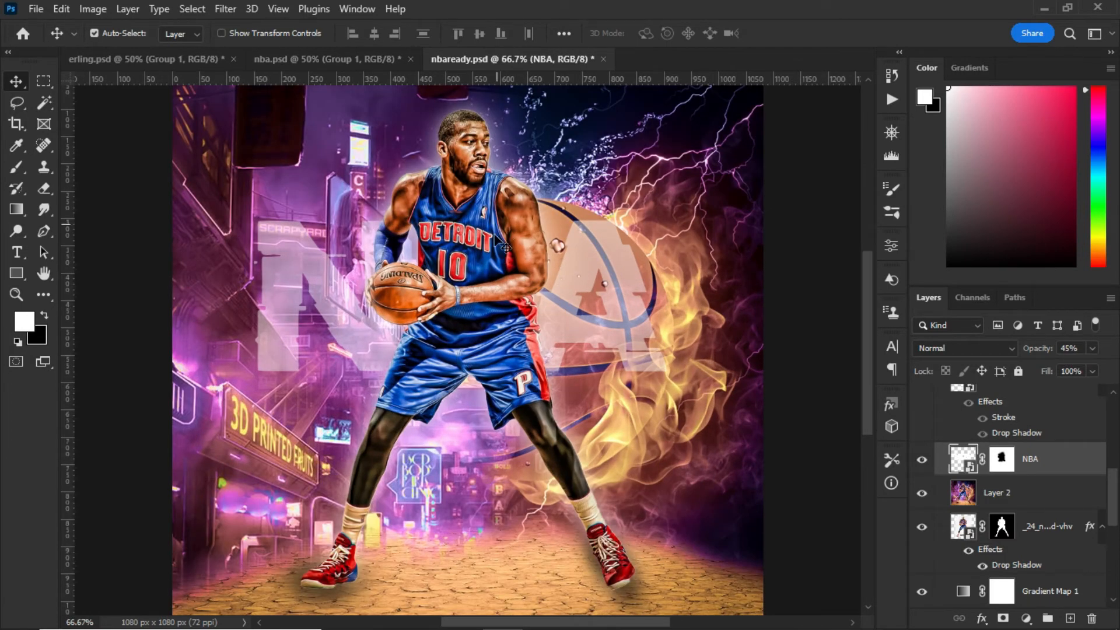
{"action": "mouse_move", "coordinate": [396, 203]}
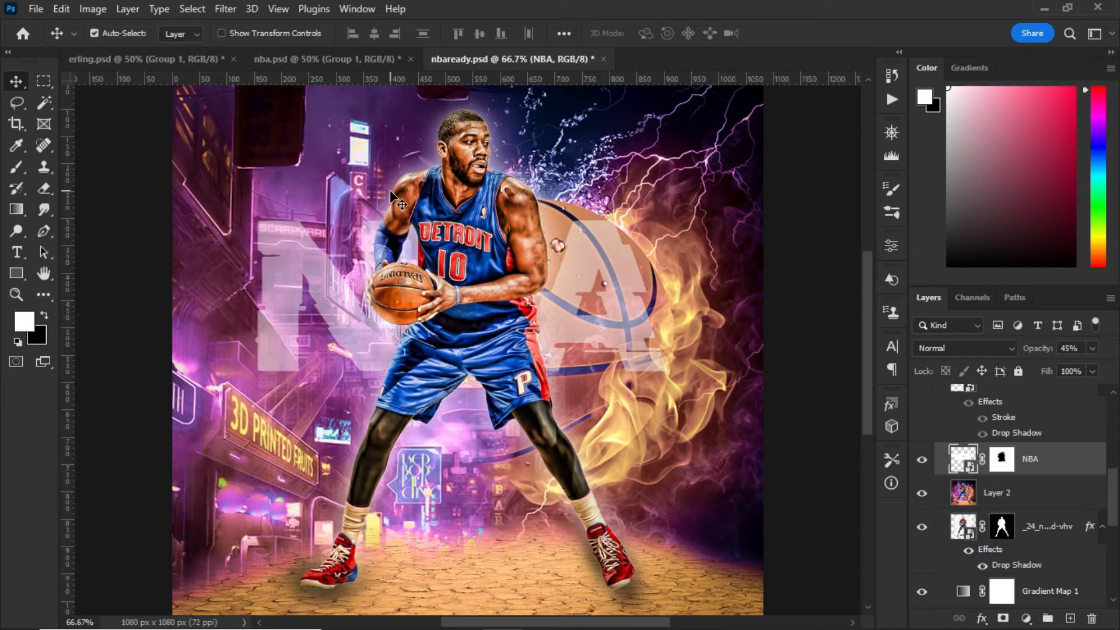
{"action": "mouse_move", "coordinate": [7, 475]}
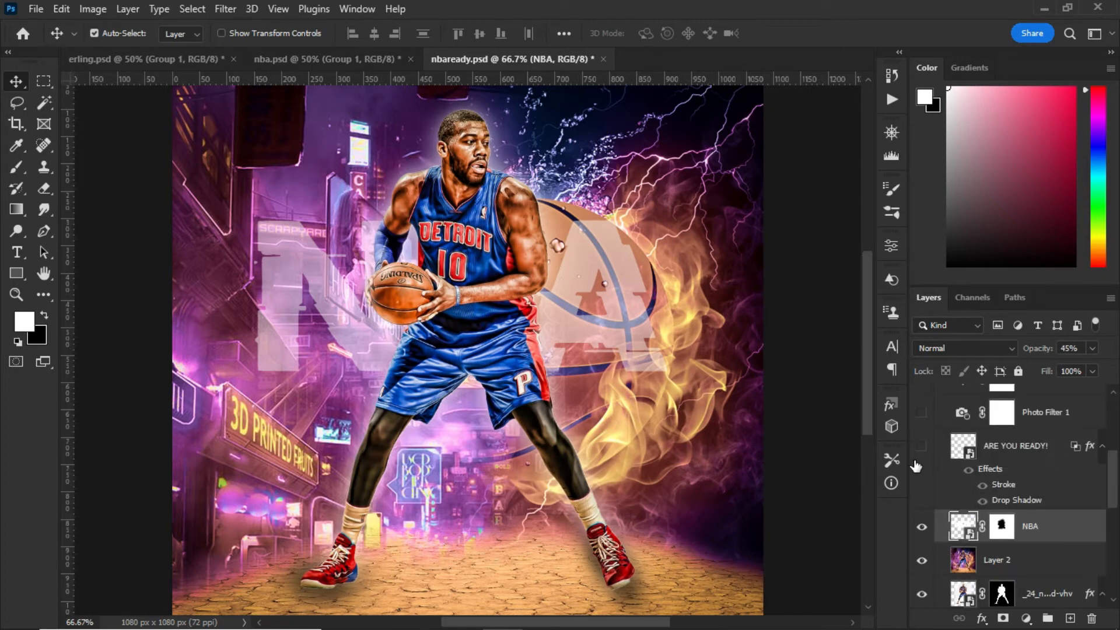
Reveal the ARE YOU READY! text, review its stroke and drop shadow styles and cancel without changes.
{"action": "left_click", "coordinate": [921, 445]}
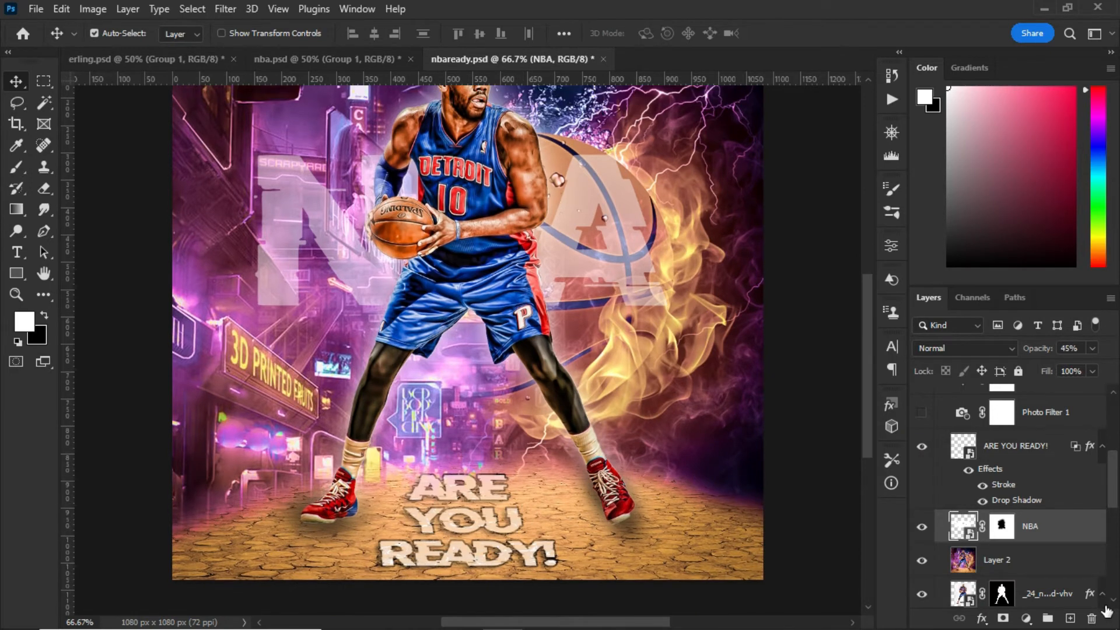
{"action": "mouse_move", "coordinate": [965, 484]}
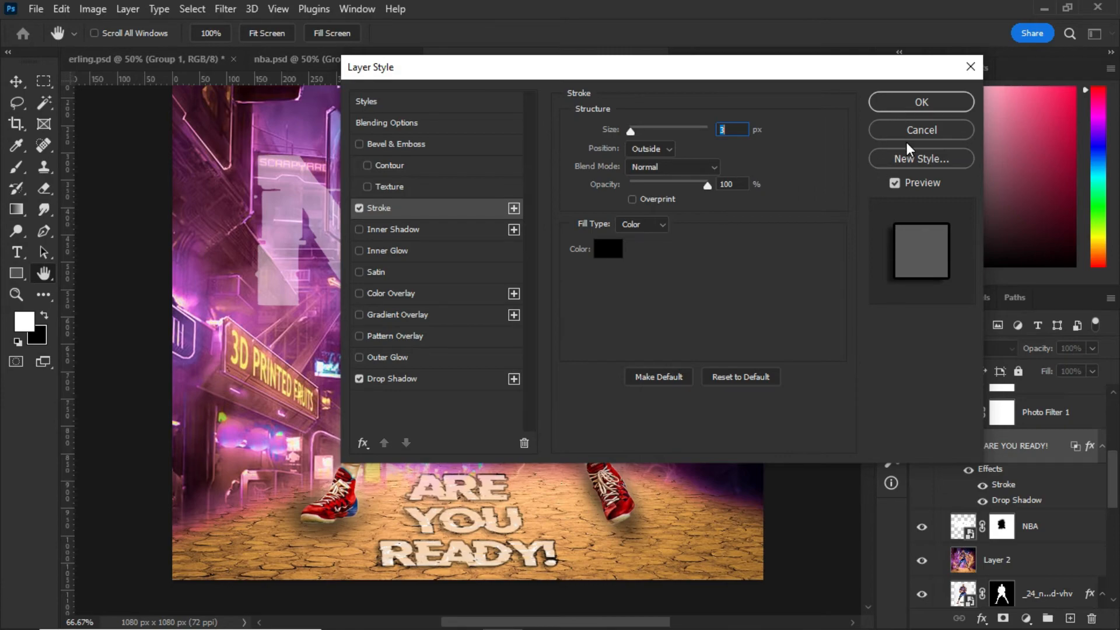
{"action": "left_click", "coordinate": [921, 101]}
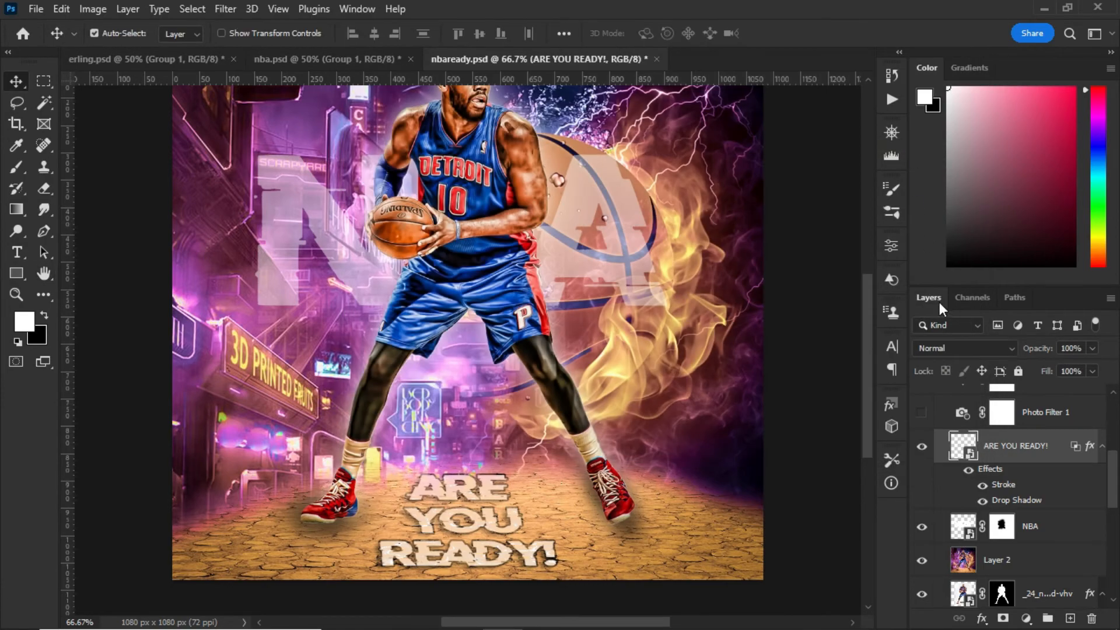
{"action": "left_click", "coordinate": [1014, 501]}
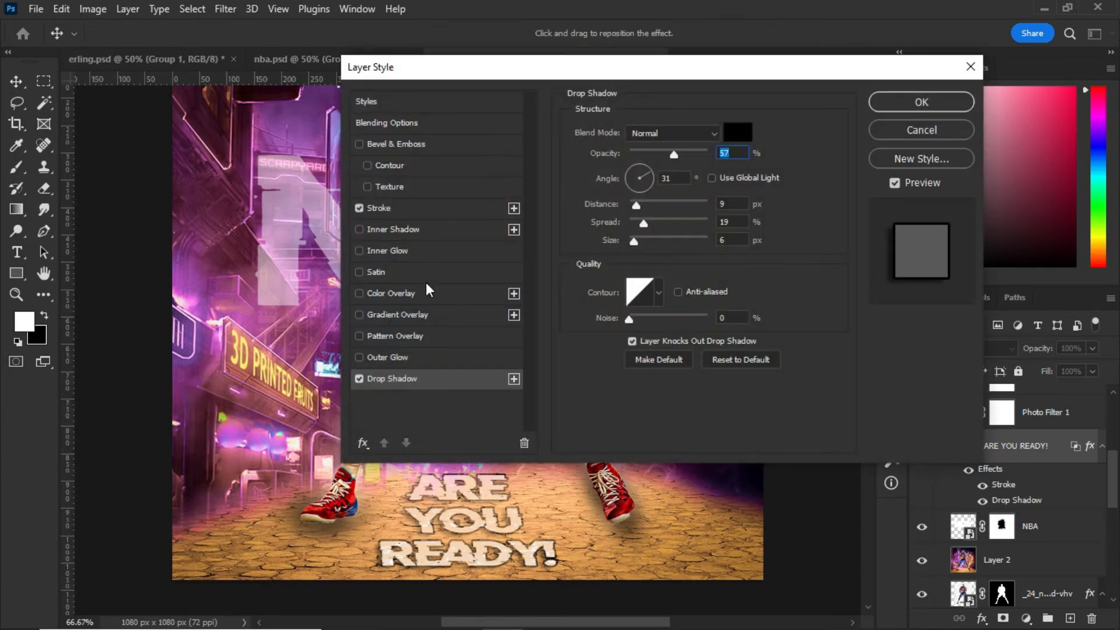
{"action": "mouse_move", "coordinate": [639, 177]}
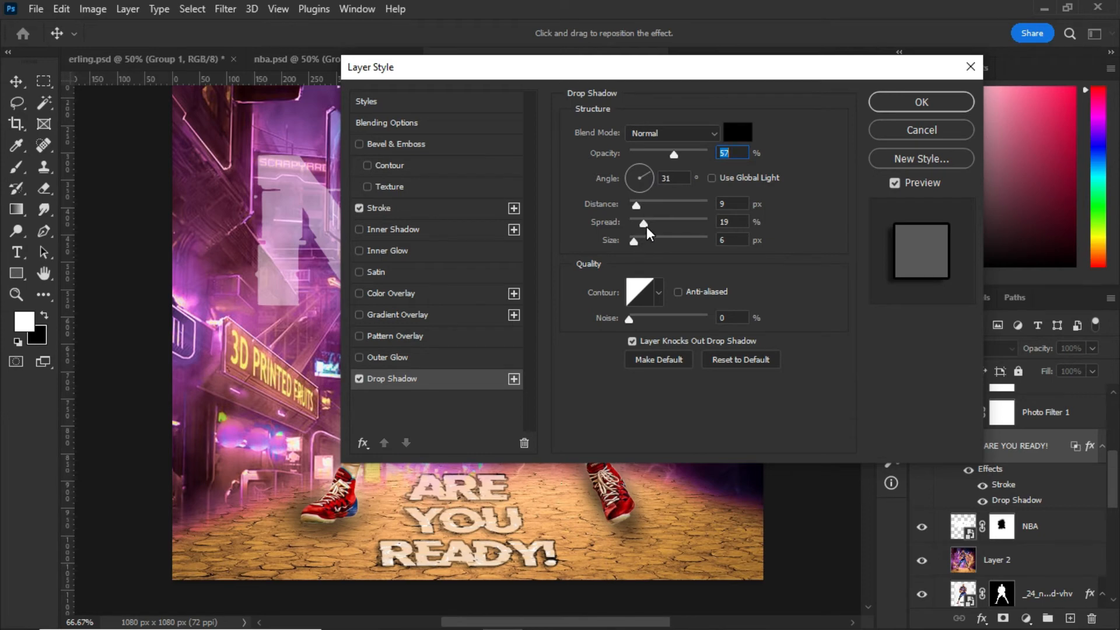
{"action": "mouse_move", "coordinate": [648, 259]}
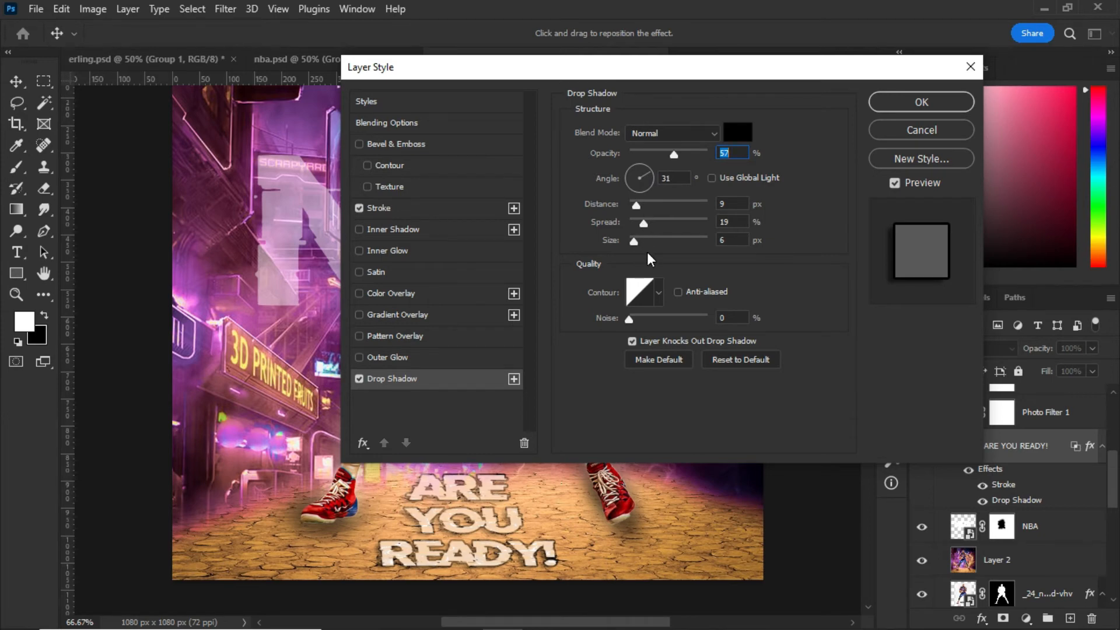
{"action": "mouse_move", "coordinate": [800, 133]}
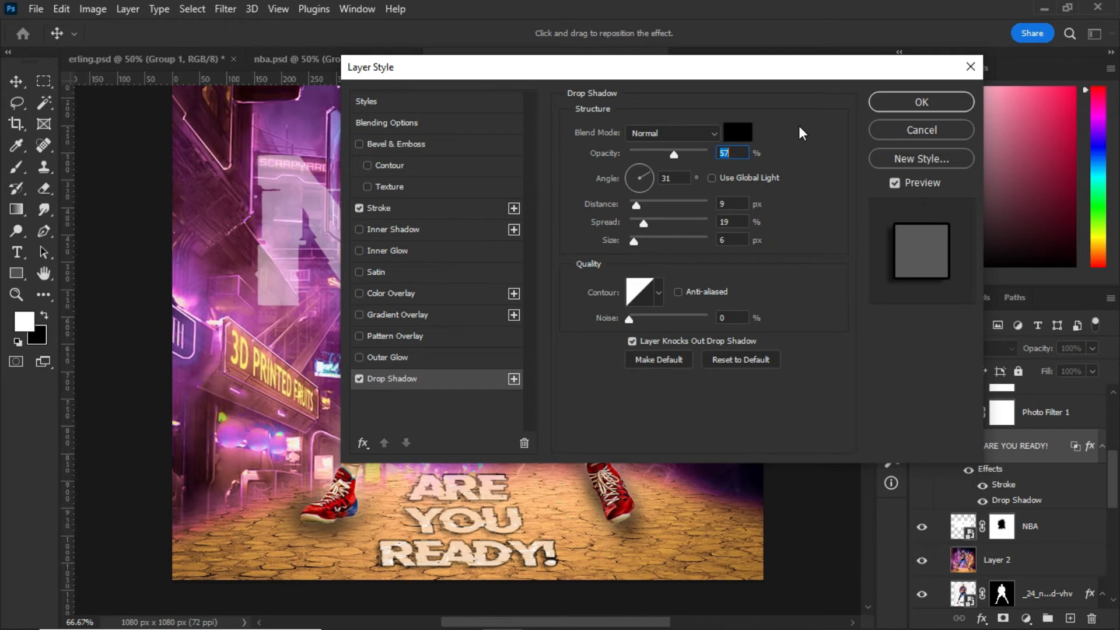
{"action": "mouse_move", "coordinate": [519, 164]}
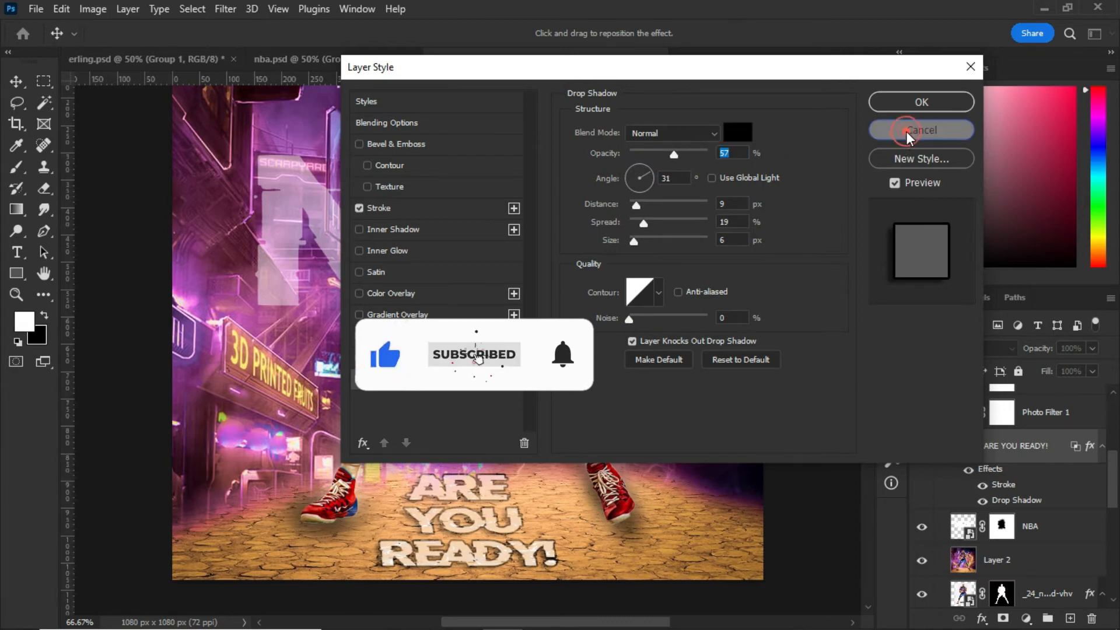
{"action": "left_click", "coordinate": [920, 129]}
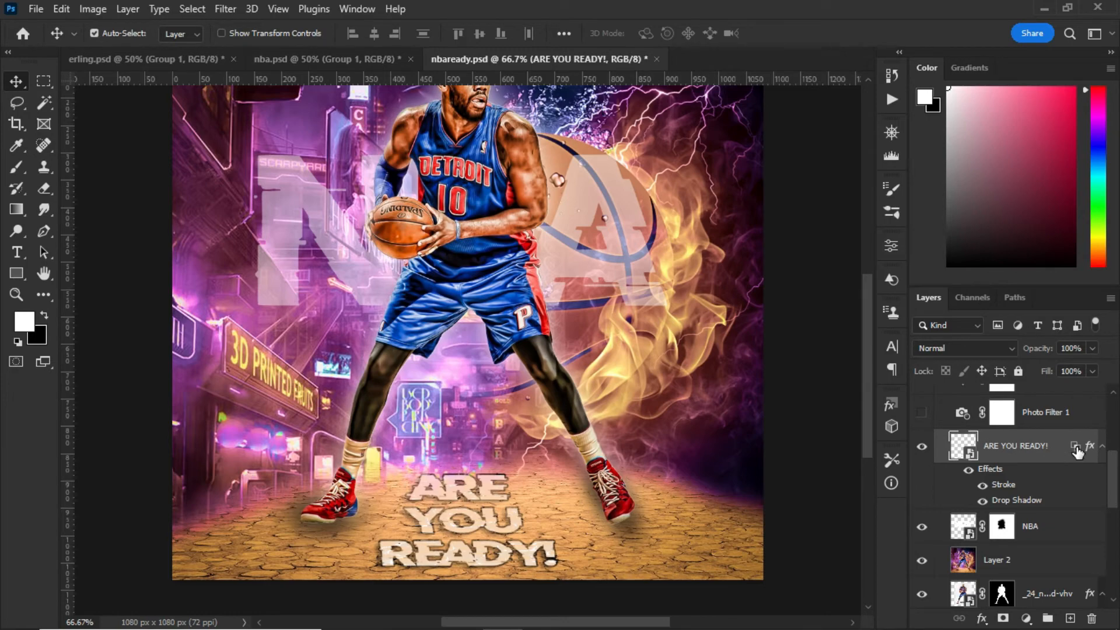
{"action": "mouse_move", "coordinate": [1061, 443]}
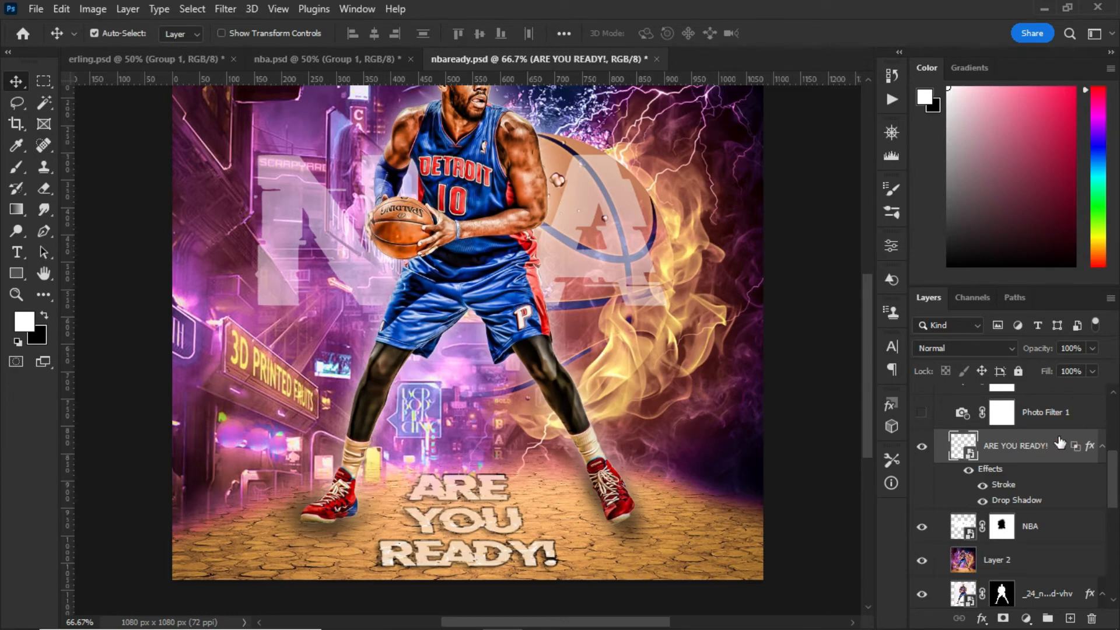
View the ARE YOU READY! text's Blending Options and Blend If settings.
{"action": "double_click", "coordinate": [1013, 444]}
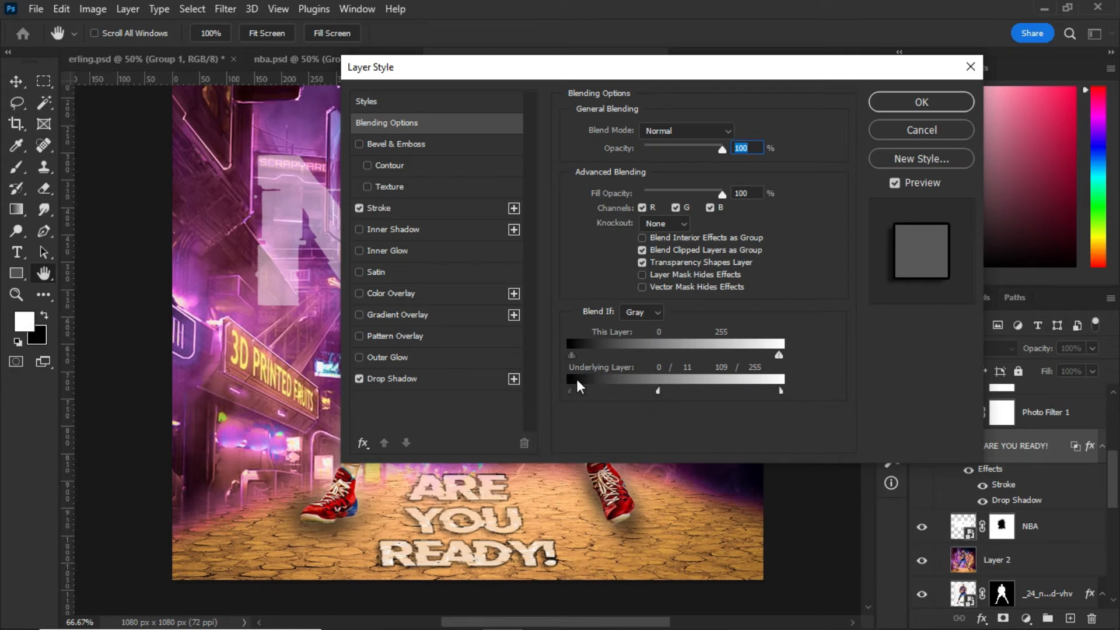
{"action": "mouse_move", "coordinate": [589, 416]}
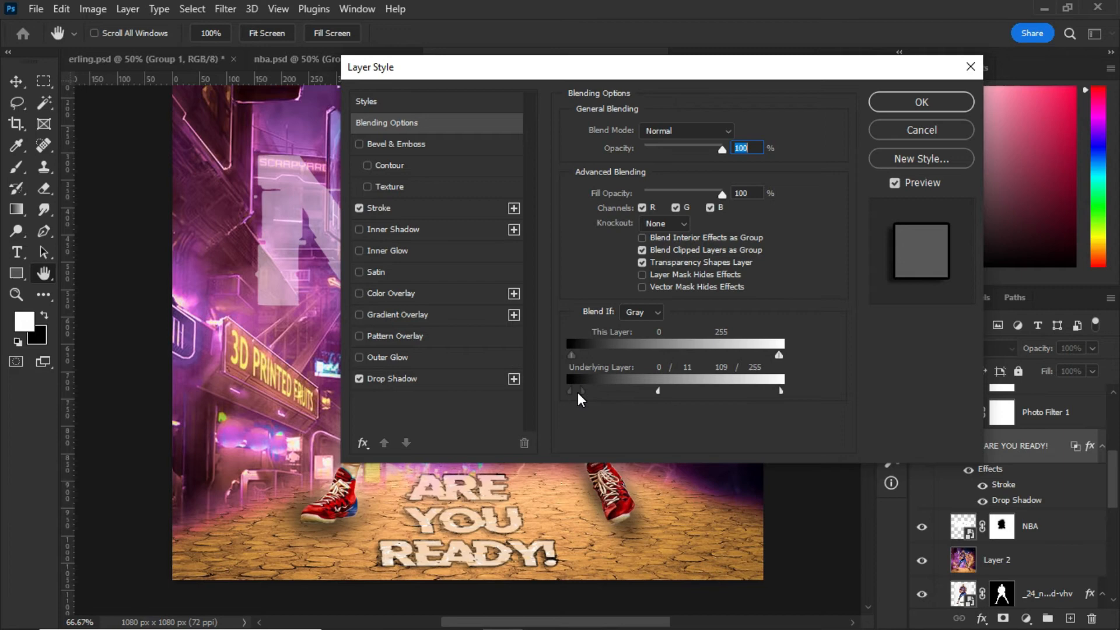
{"action": "mouse_move", "coordinate": [568, 393]}
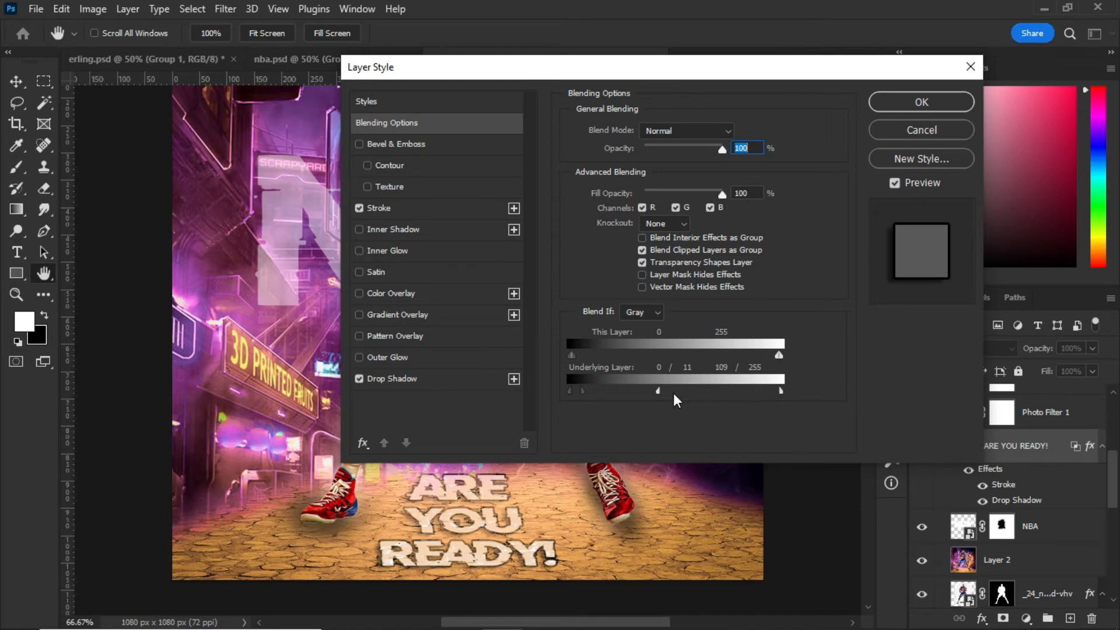
{"action": "mouse_move", "coordinate": [677, 404]}
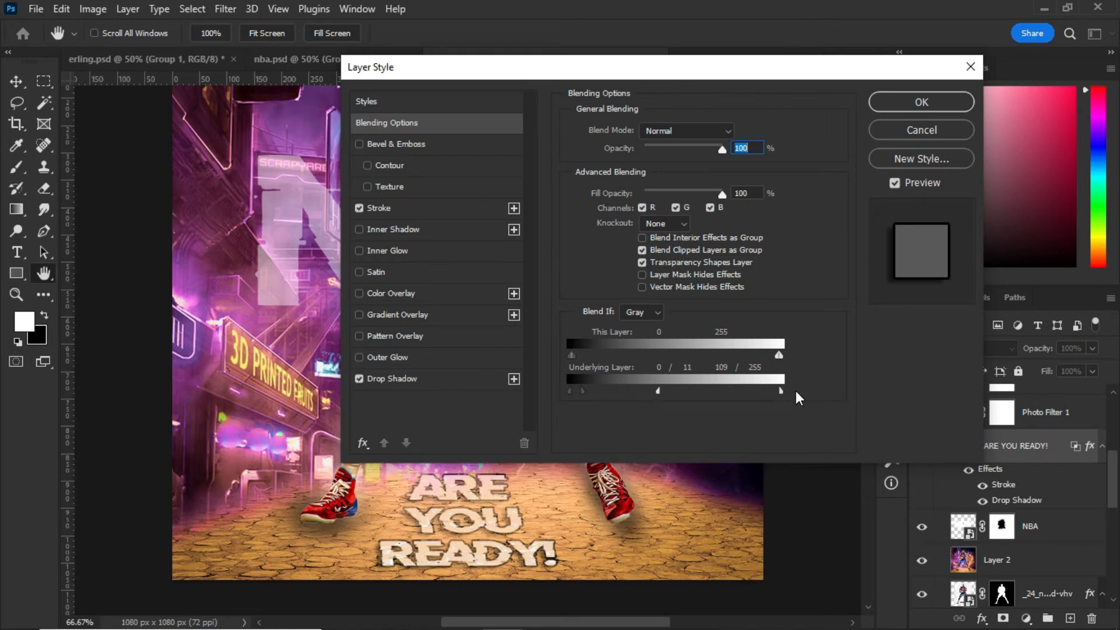
{"action": "mouse_move", "coordinate": [785, 379]}
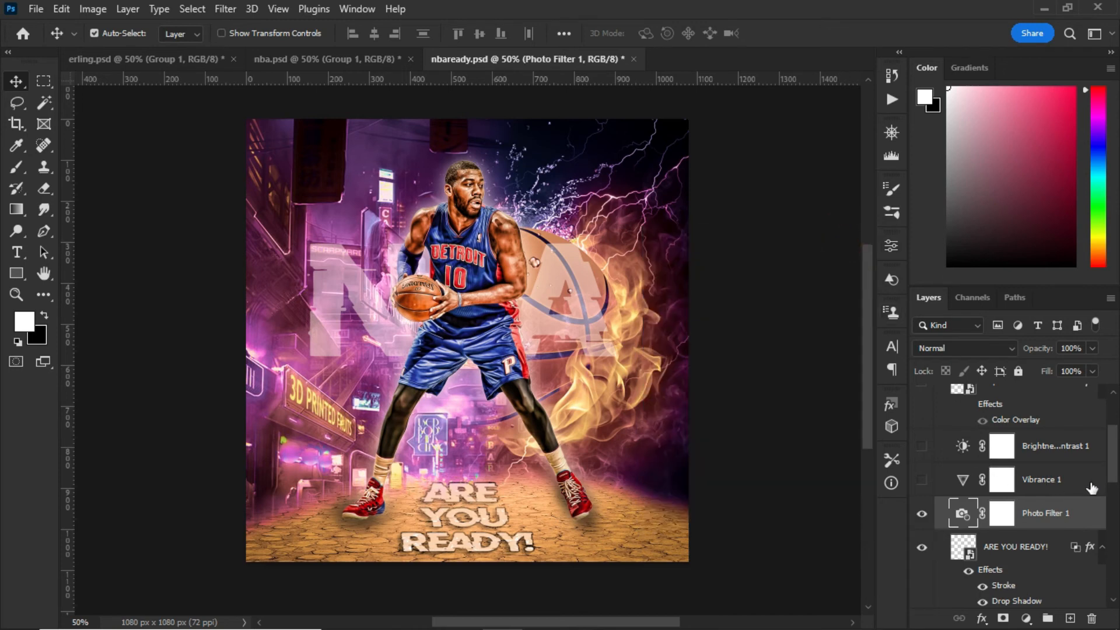
{"action": "mouse_move", "coordinate": [1038, 612]}
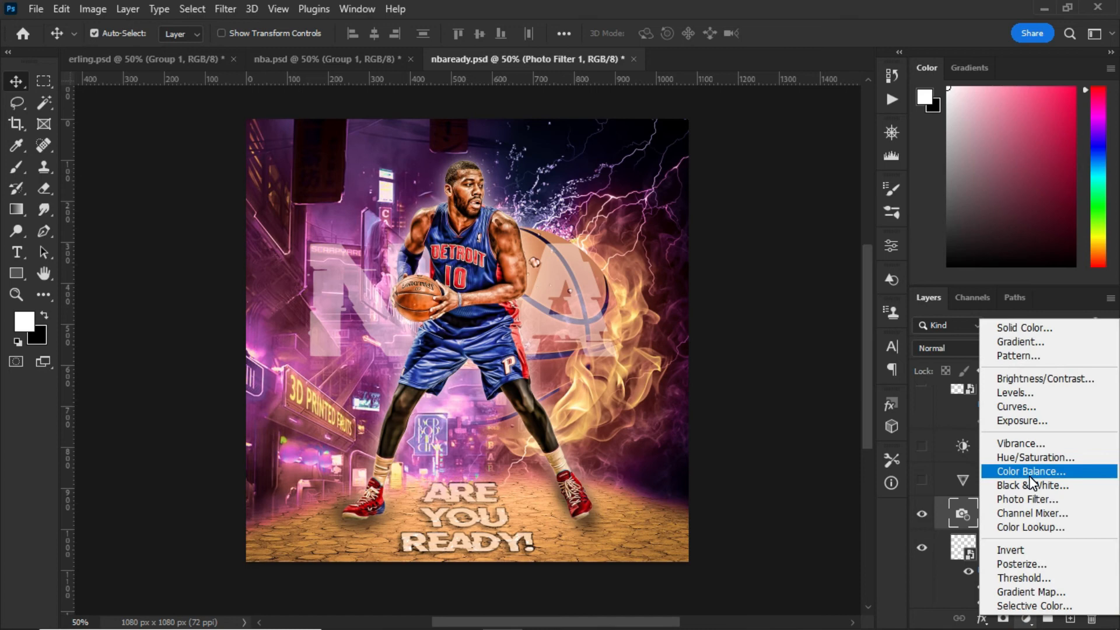
{"action": "mouse_move", "coordinate": [1027, 498]}
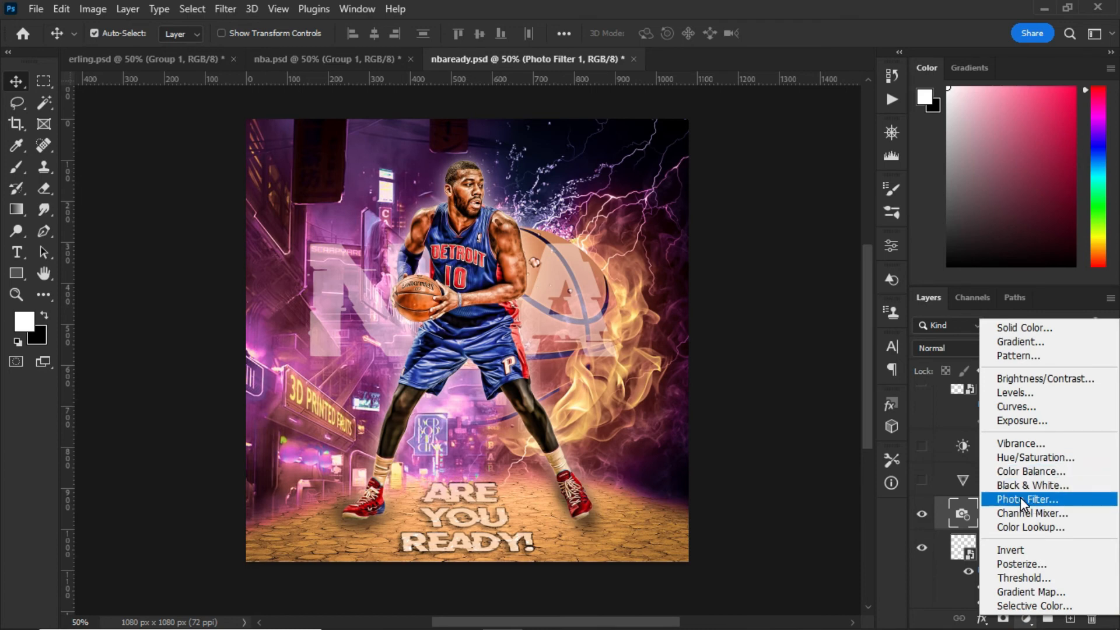
Switch on the Vibrance 1 and Brightness/Contrast 1 adjustment layers.
{"action": "left_click", "coordinate": [1026, 499]}
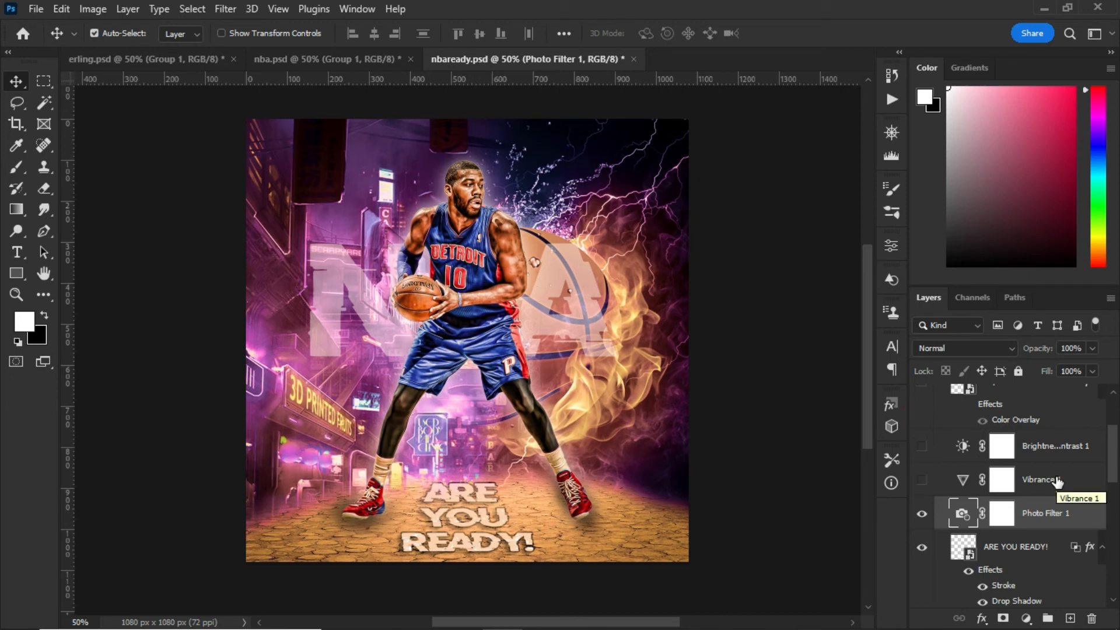
{"action": "left_click", "coordinate": [922, 484]}
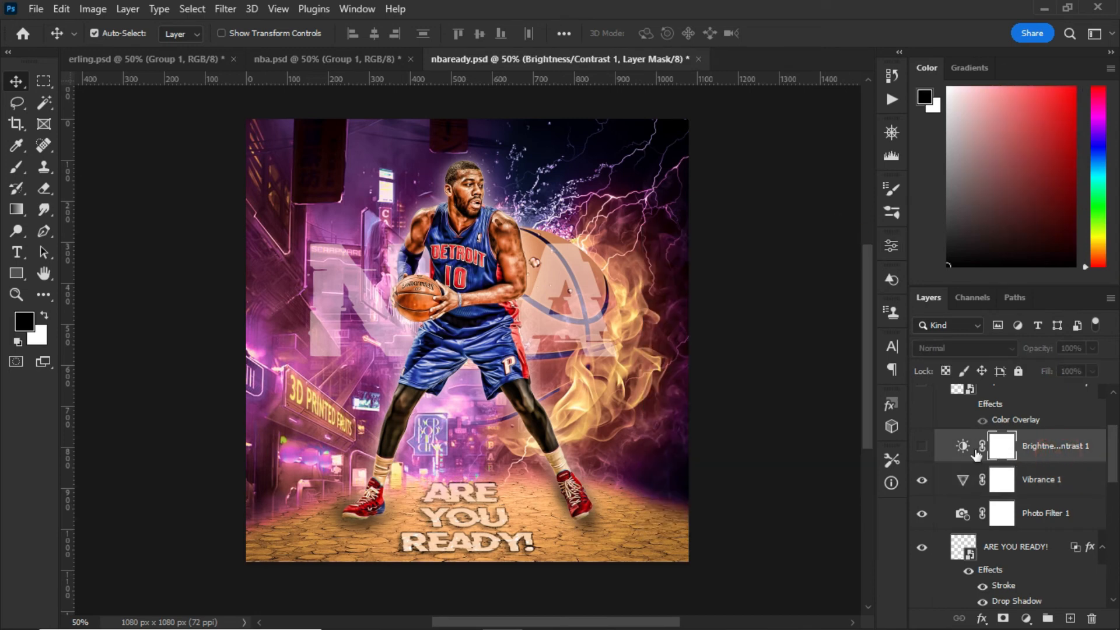
{"action": "left_click", "coordinate": [922, 446]}
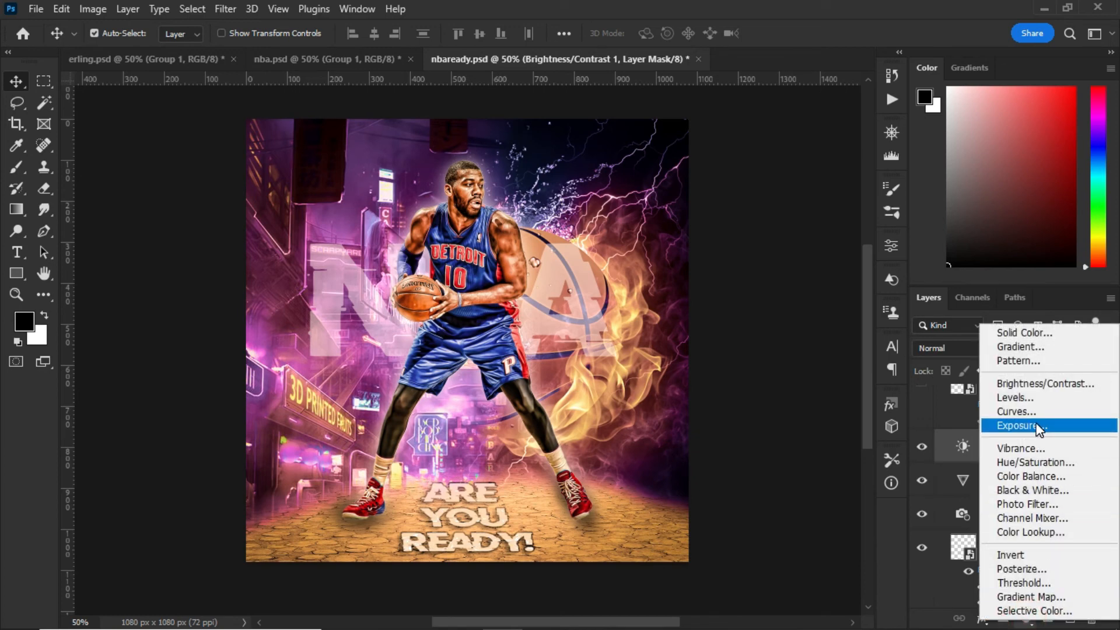
{"action": "mouse_move", "coordinate": [1029, 532]}
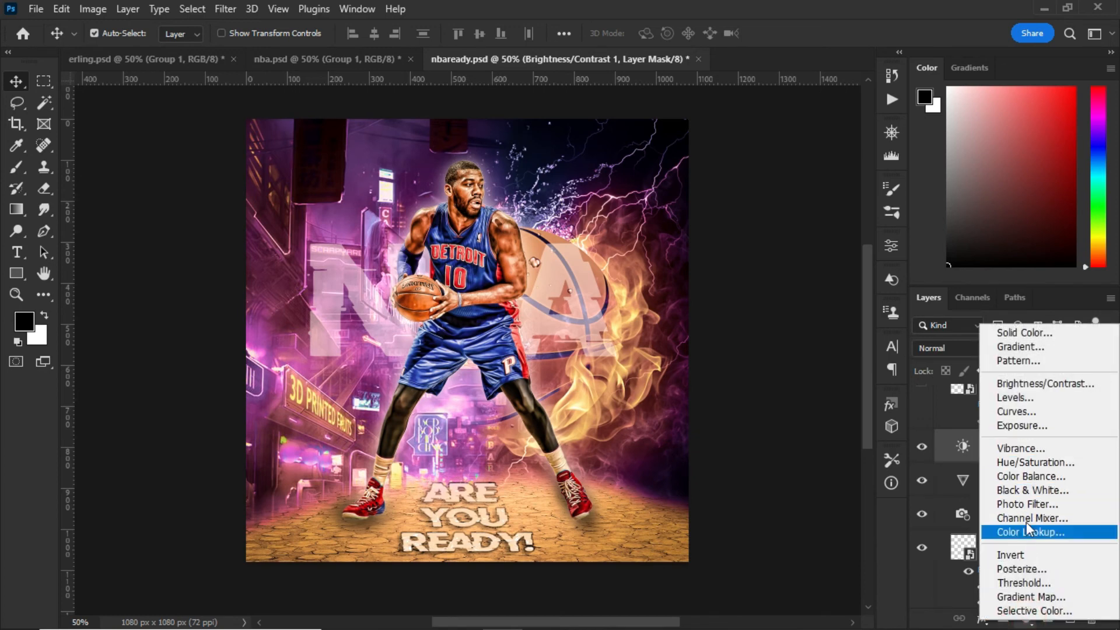
{"action": "mouse_move", "coordinate": [1022, 425]}
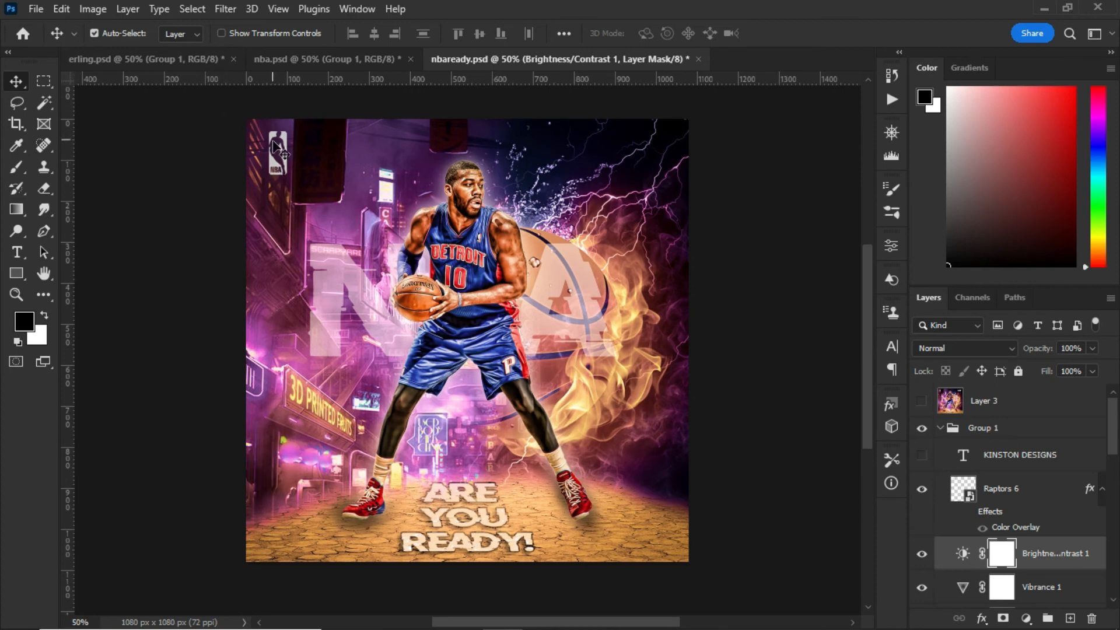
{"action": "mouse_move", "coordinate": [1013, 508]}
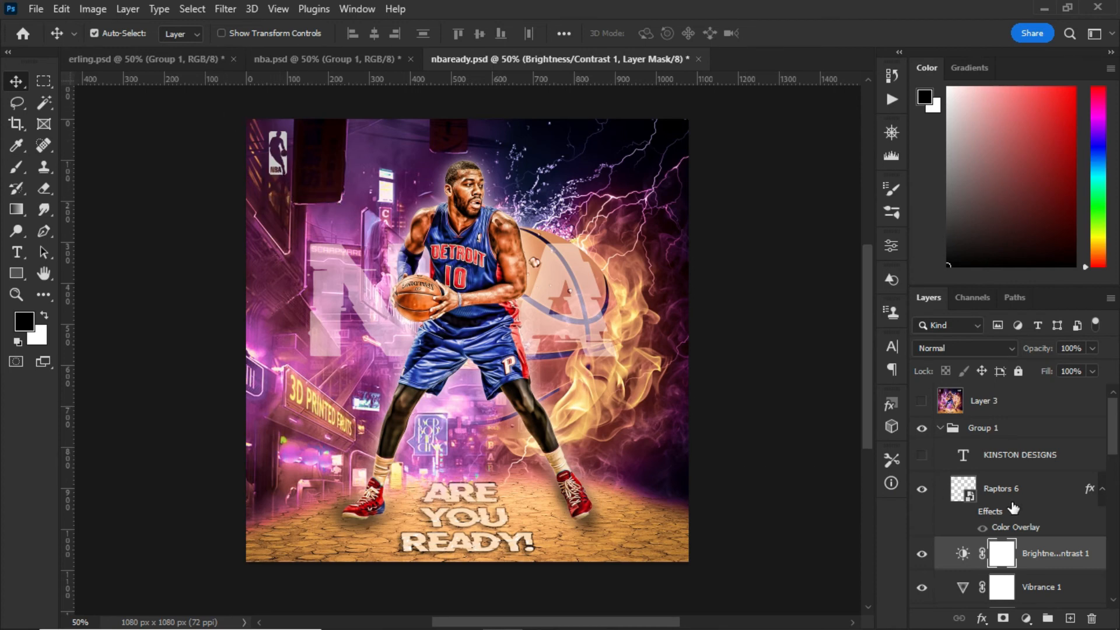
Give the Raptors 6 NBA logo a white color overlay and show the KINSTON DESIGNS watermark.
{"action": "left_click", "coordinate": [1000, 487]}
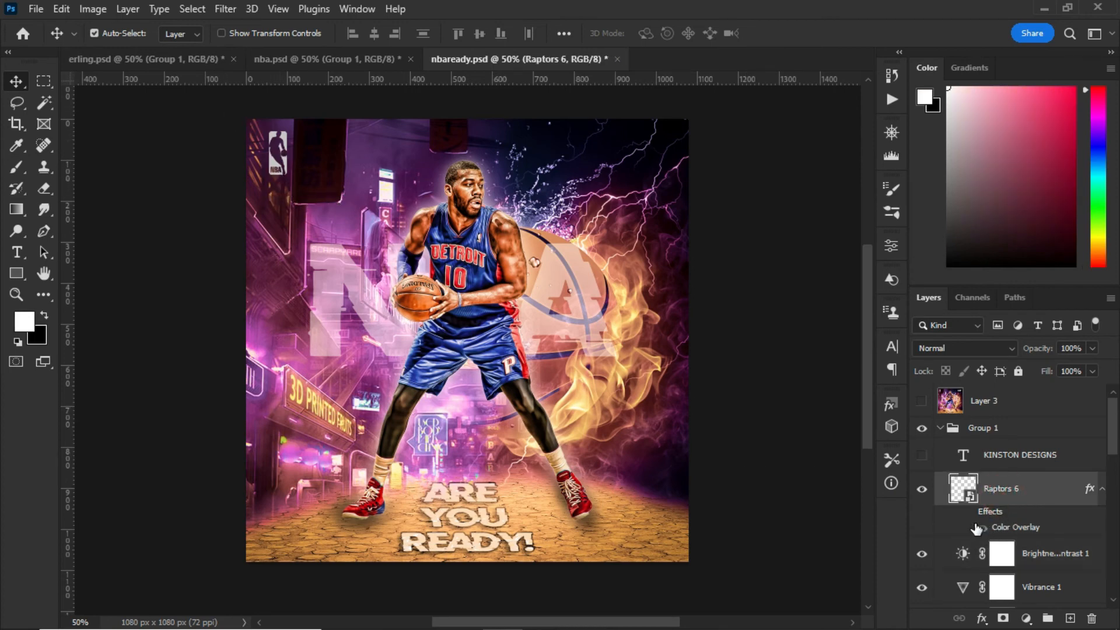
{"action": "left_click", "coordinate": [968, 512]}
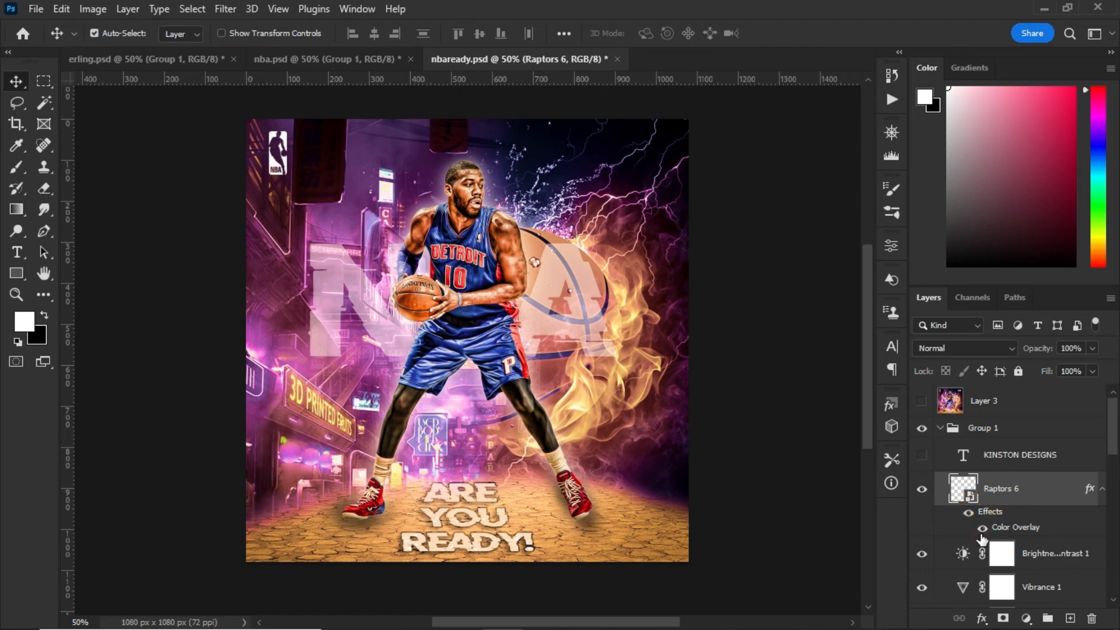
{"action": "left_click", "coordinate": [1016, 534]}
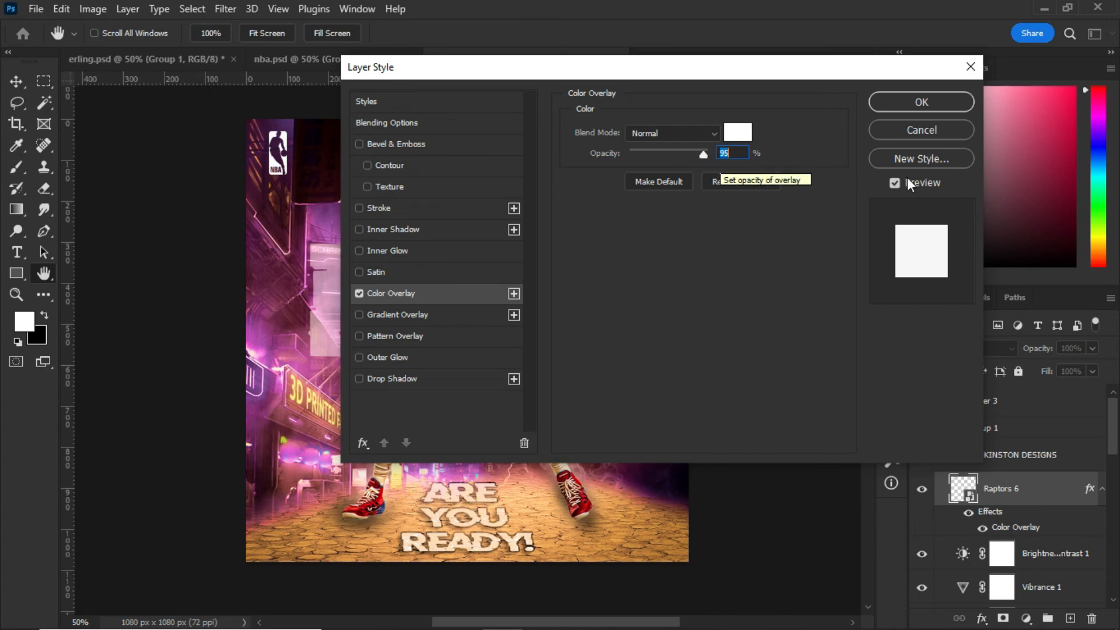
{"action": "left_click", "coordinate": [921, 101]}
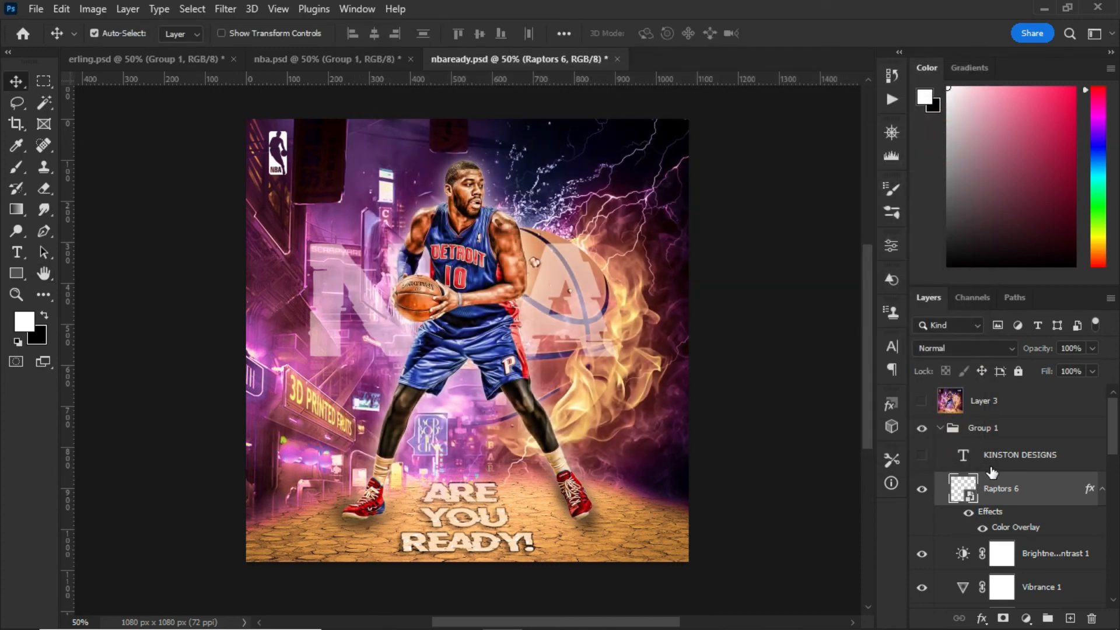
{"action": "left_click", "coordinate": [921, 455]}
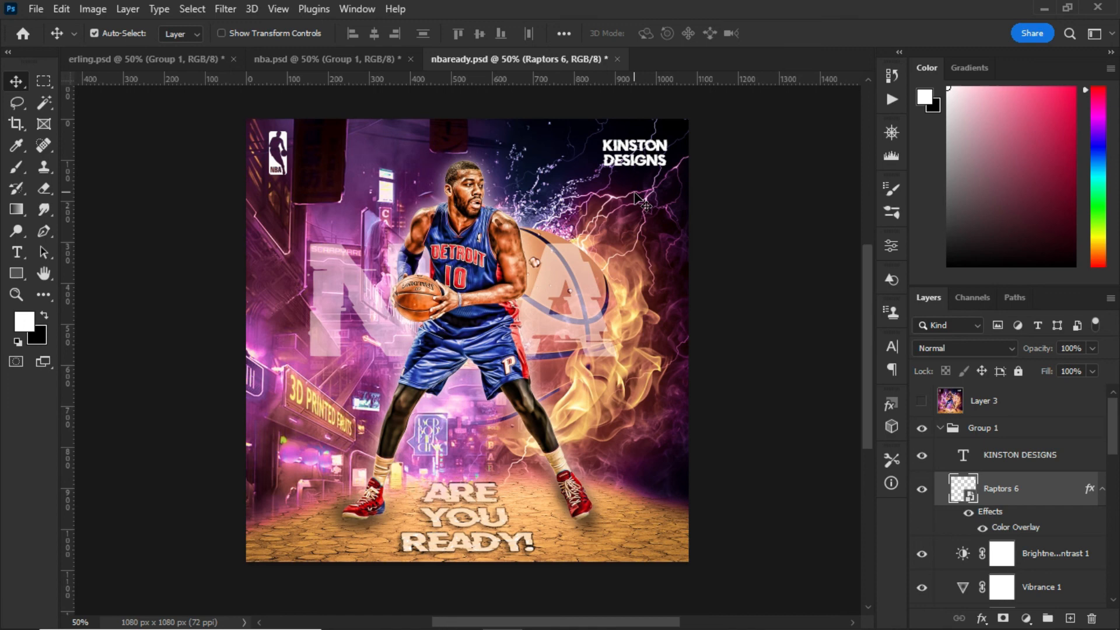
{"action": "mouse_move", "coordinate": [1013, 463]}
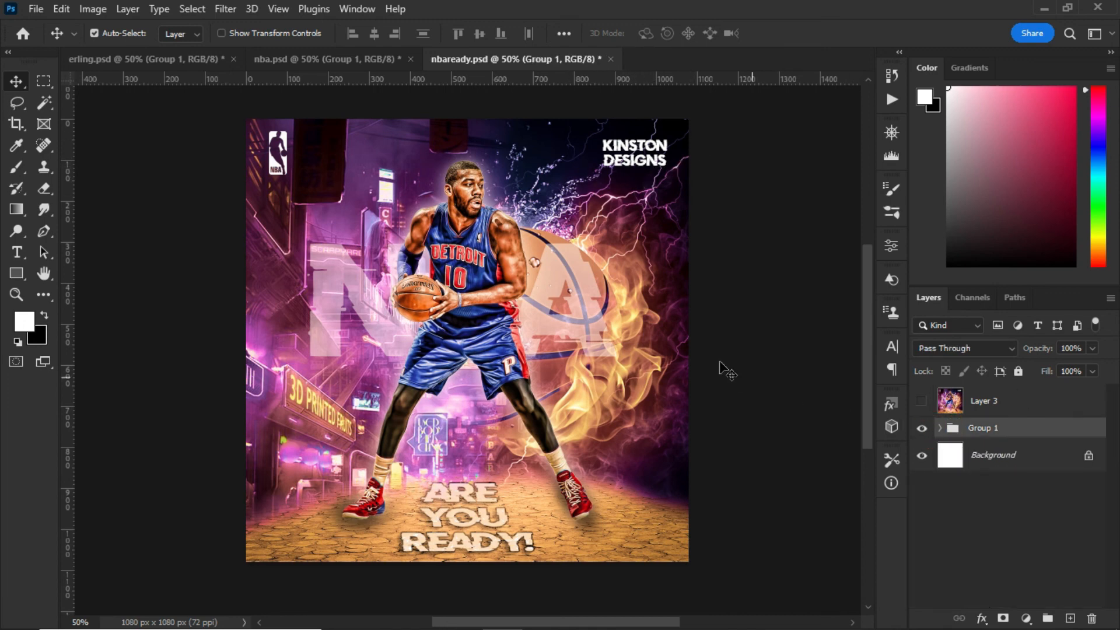
{"action": "mouse_move", "coordinate": [491, 356]}
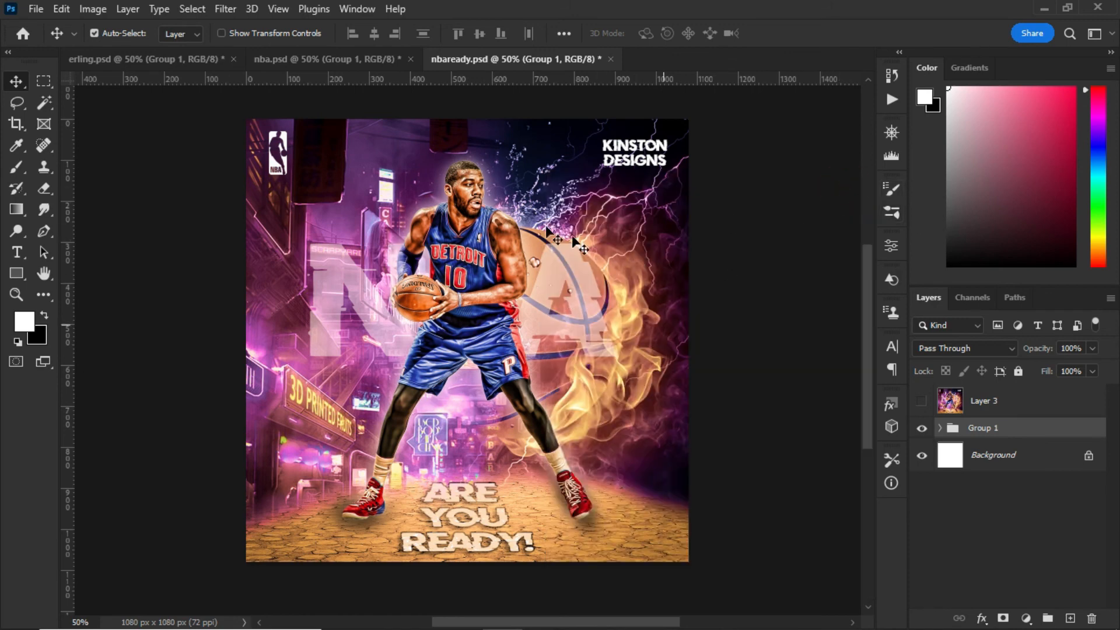
{"action": "mouse_move", "coordinate": [518, 243]}
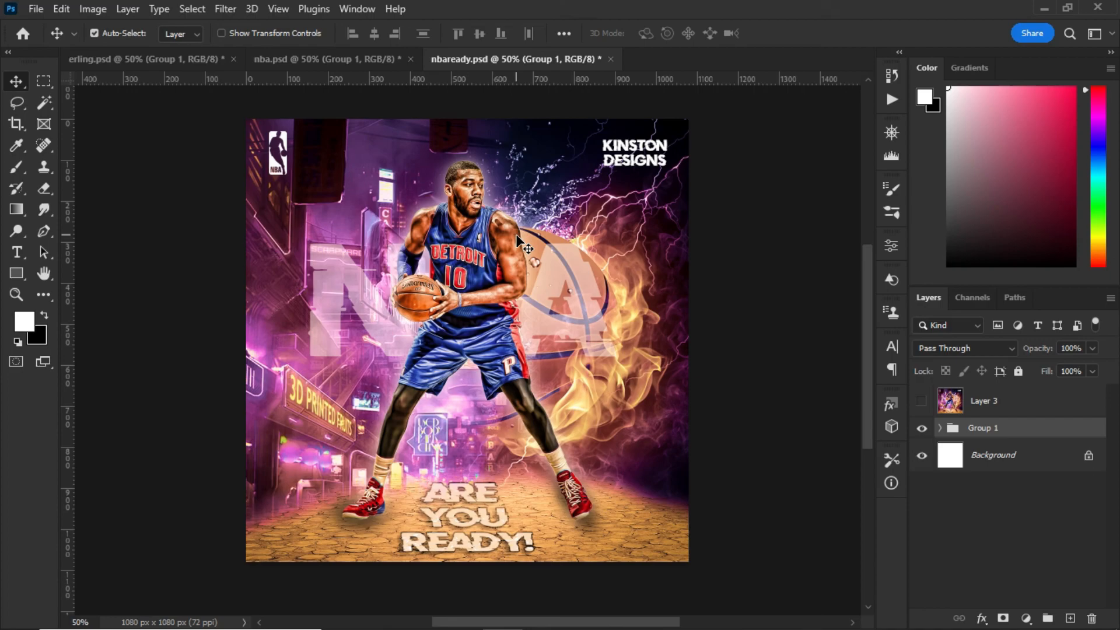